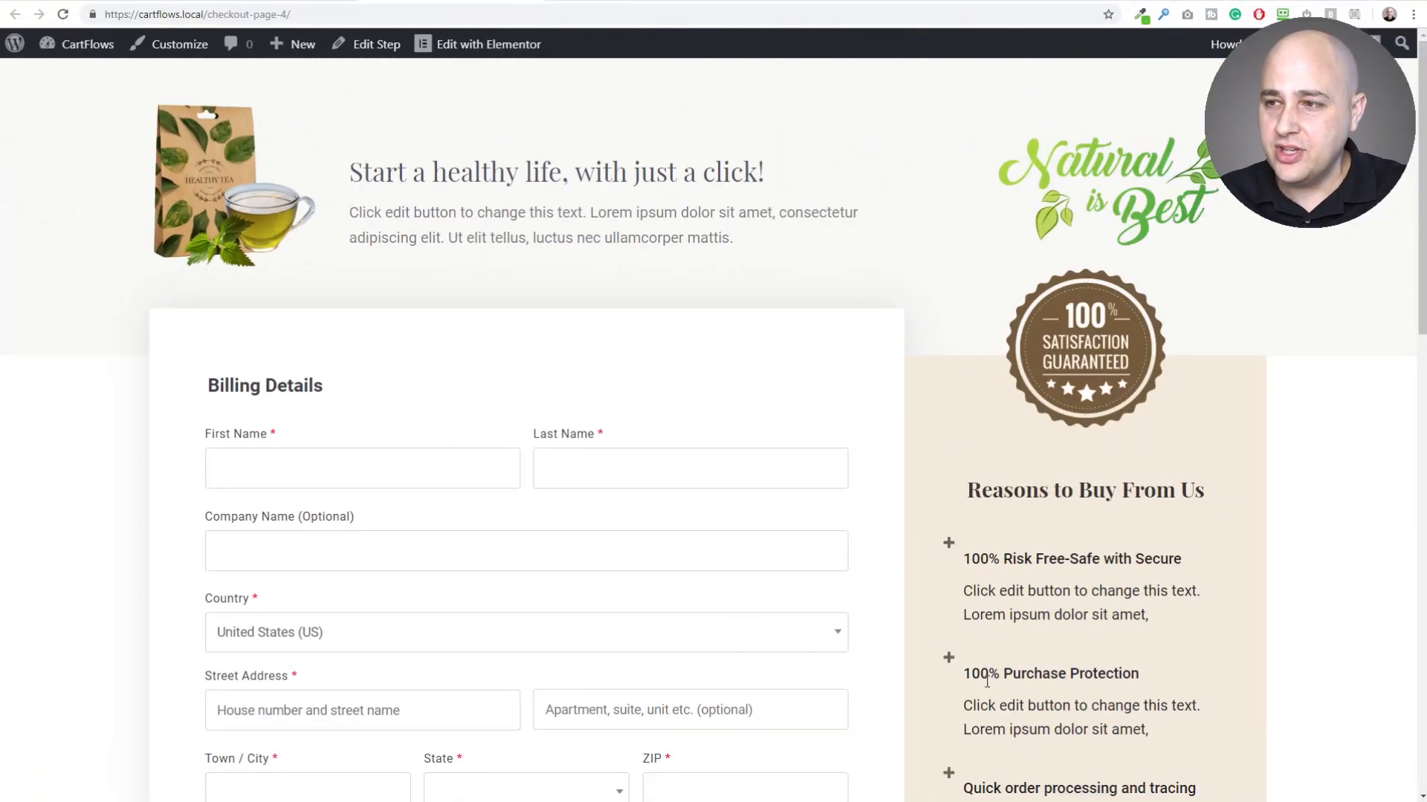
Scroll down through the Tea flow's steps to review Landing, Checkout, Upsell and Thank You
scroll("down", 3)
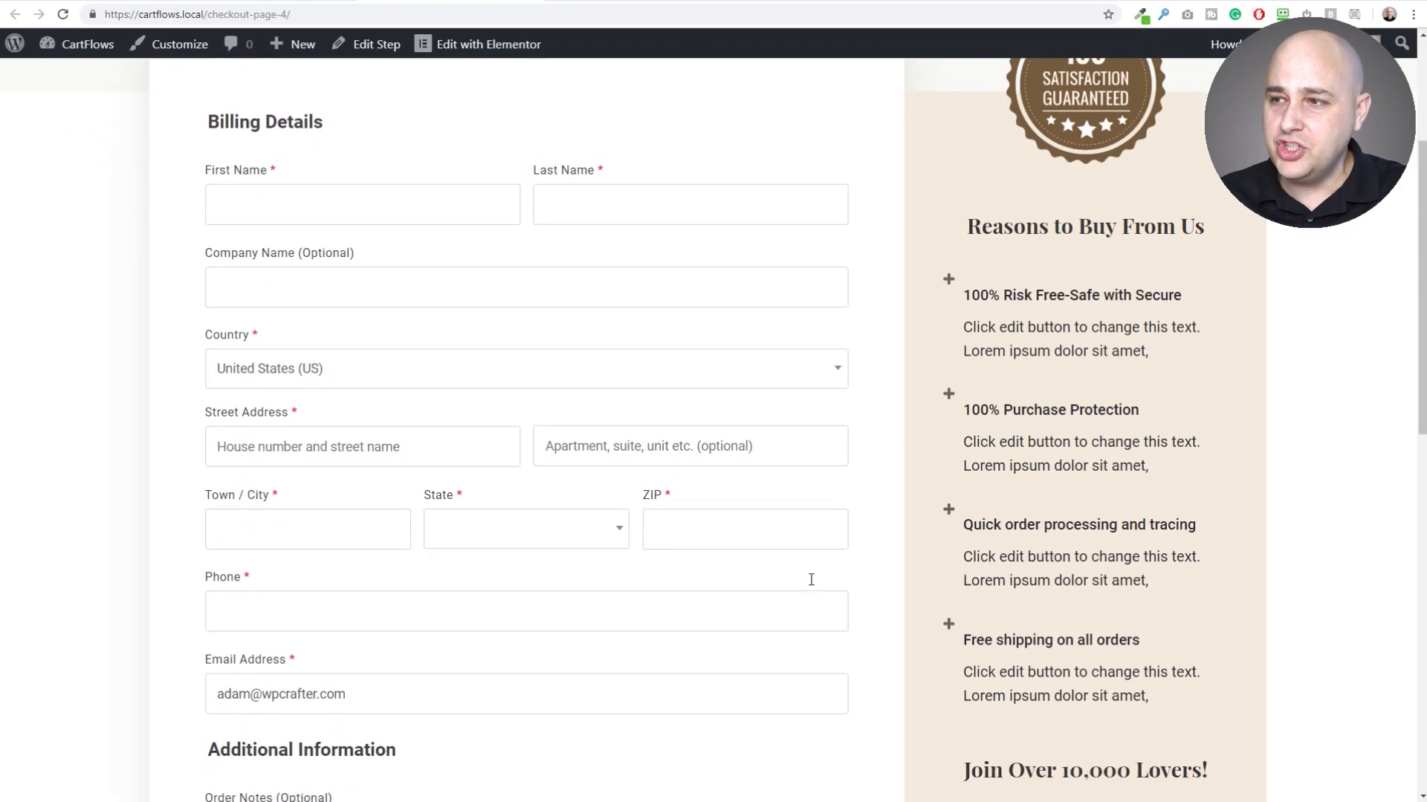
scroll("down", 3)
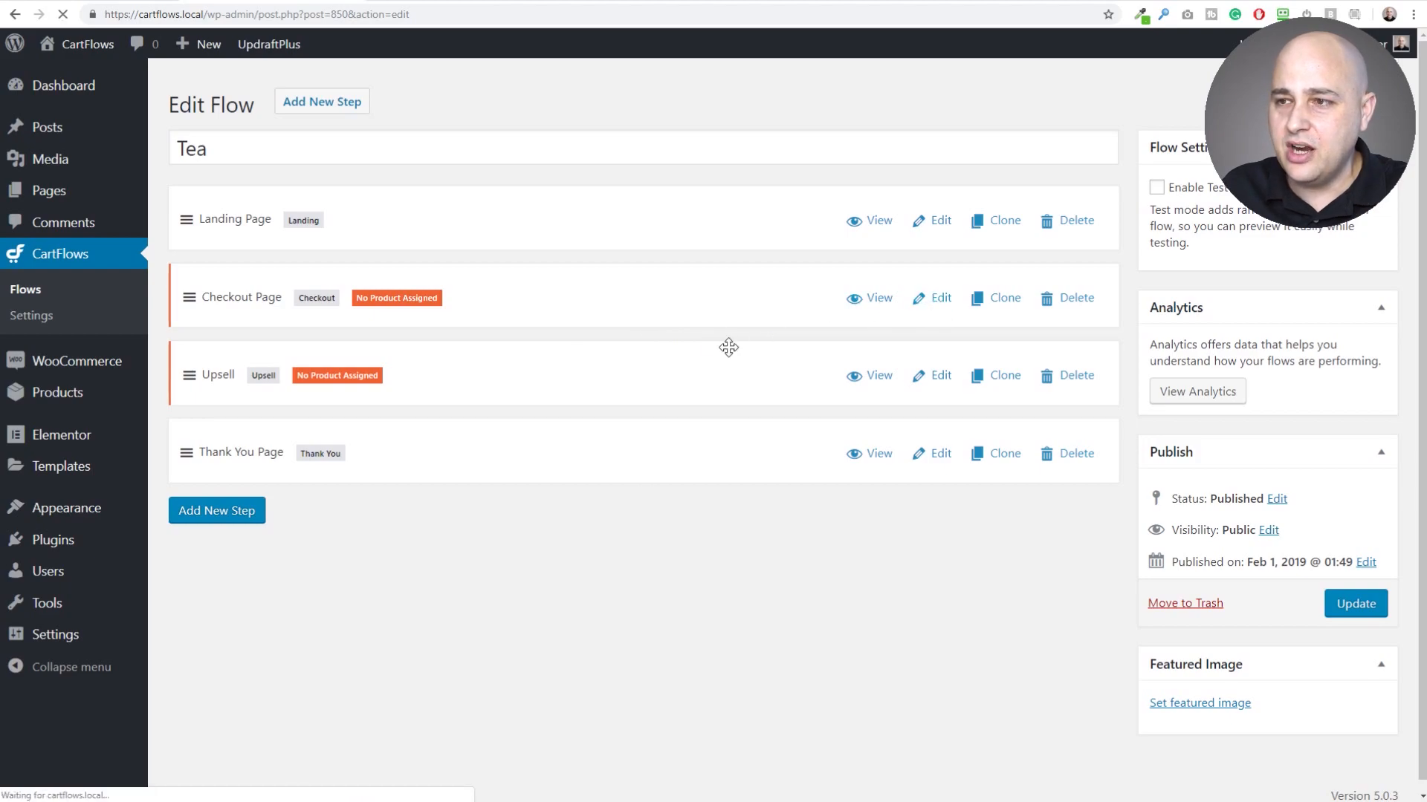
Edit the Checkout Page step and show its Checkout Fields settings
left_click(931, 297)
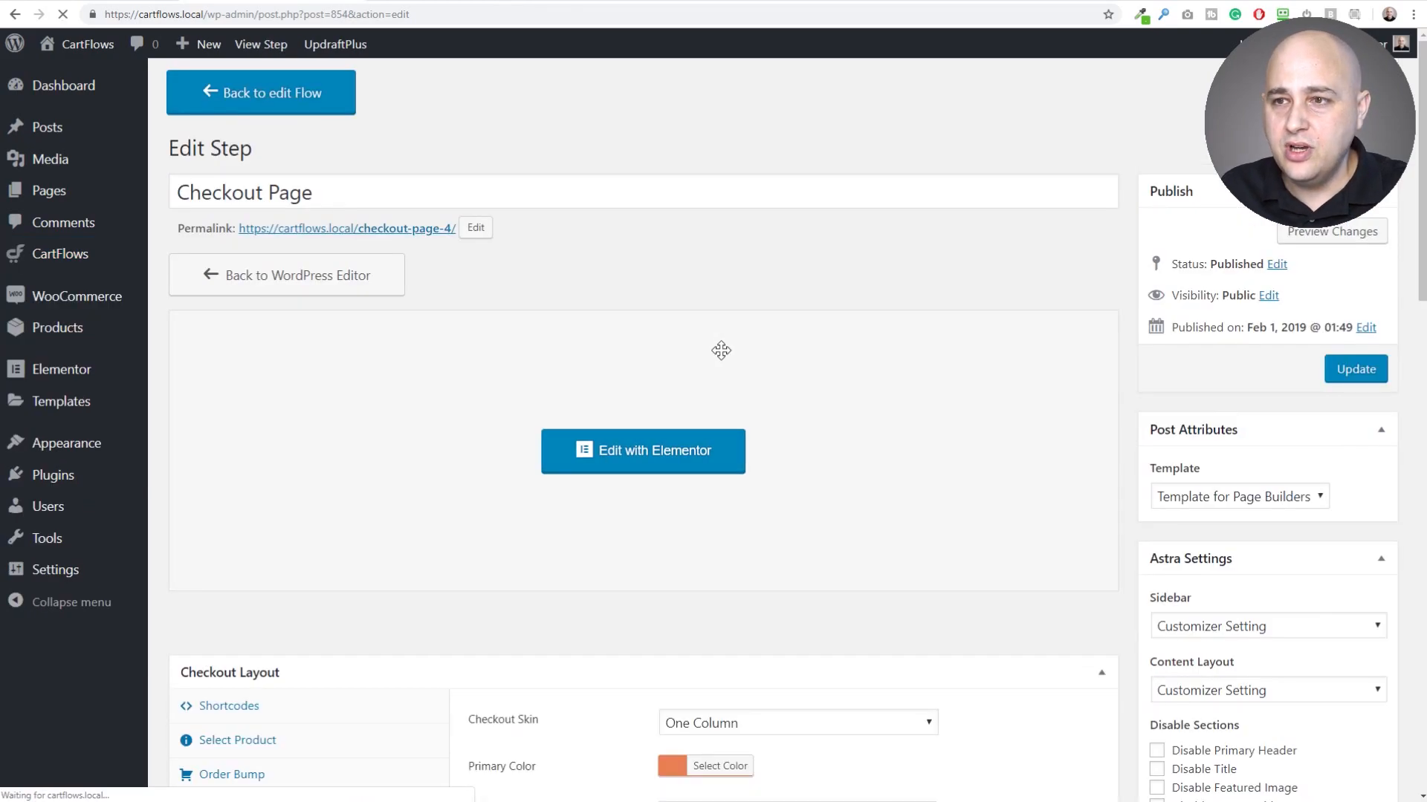
scroll("down", 3)
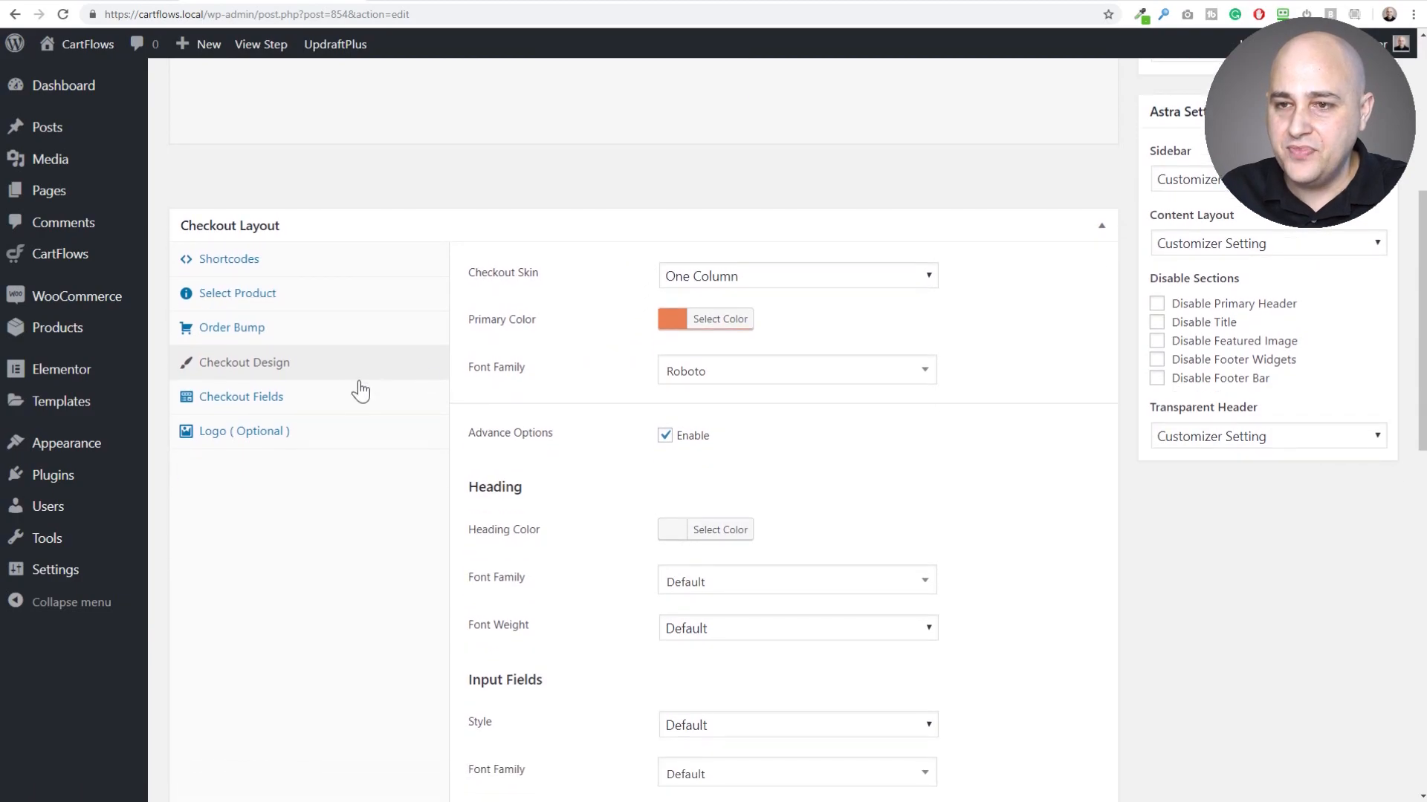
left_click(240, 396)
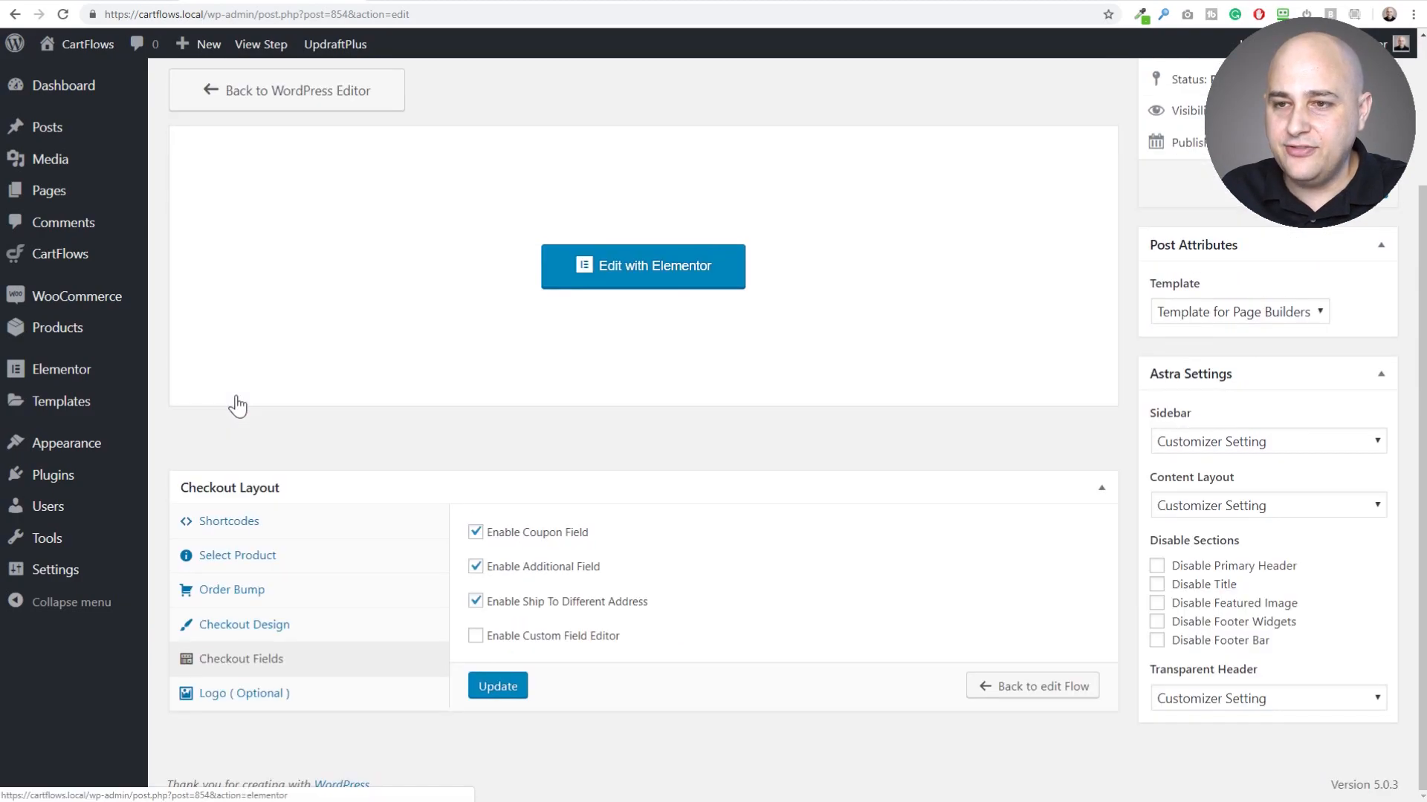
left_click(474, 532)
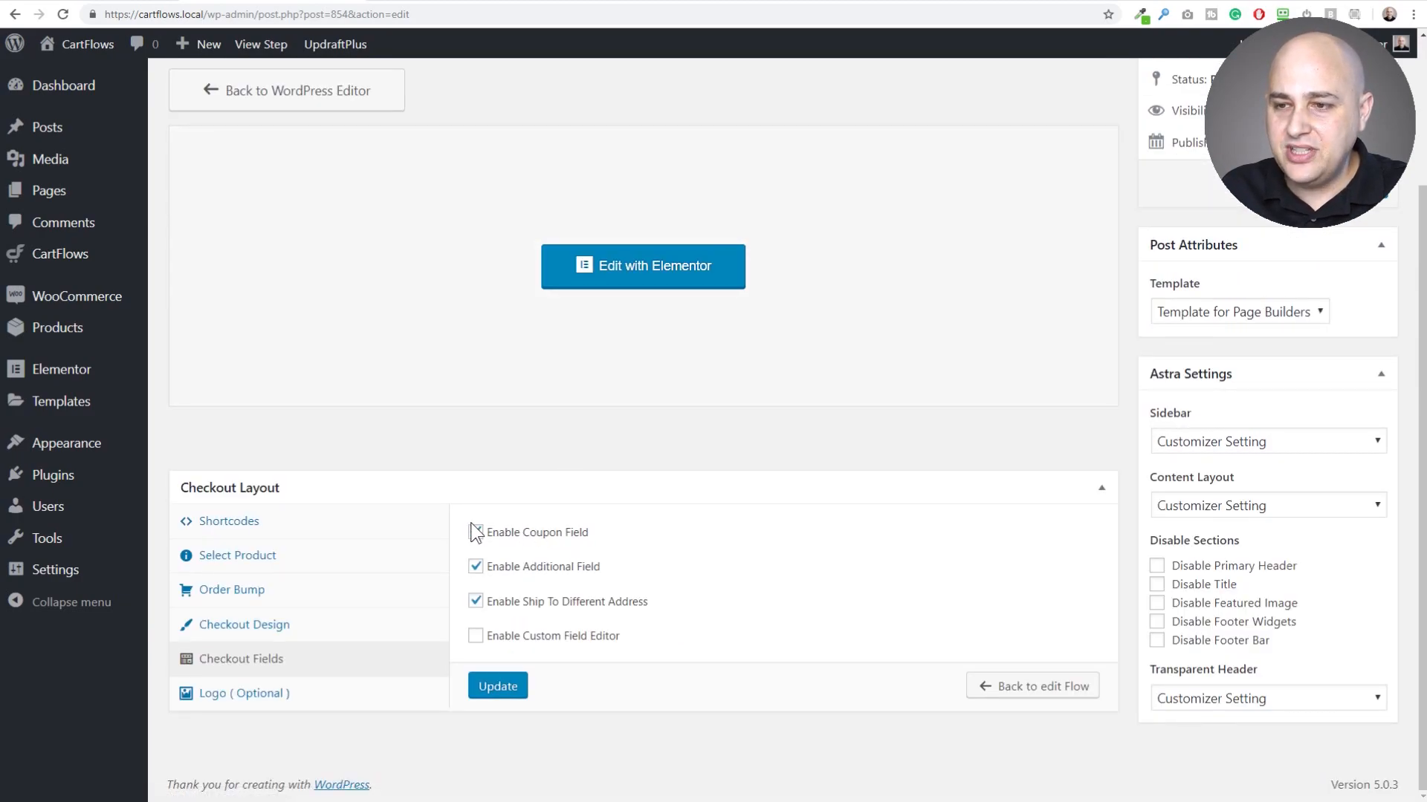
Enable Custom Field Editor and expand the billing First name field's settings
left_click(474, 532)
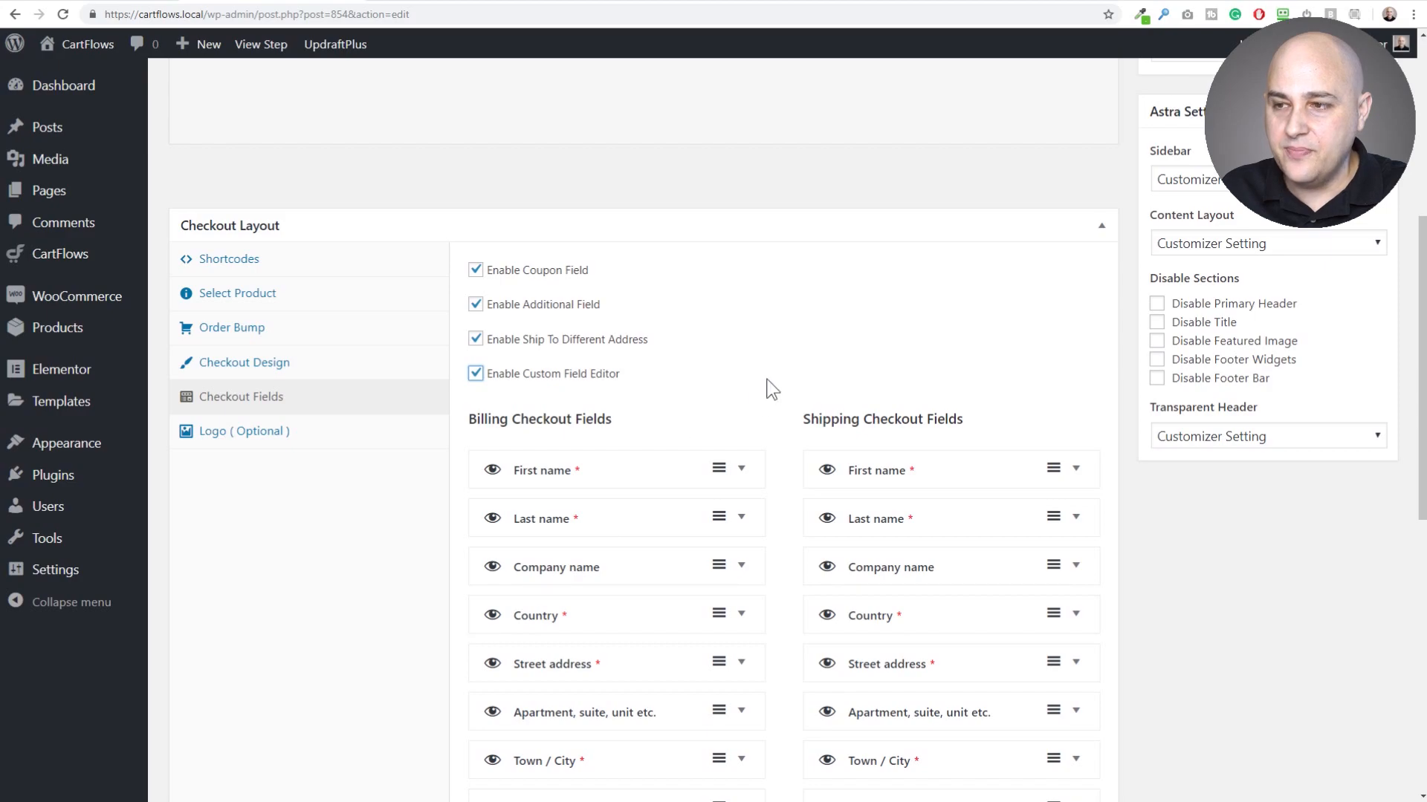
scroll("down", 3)
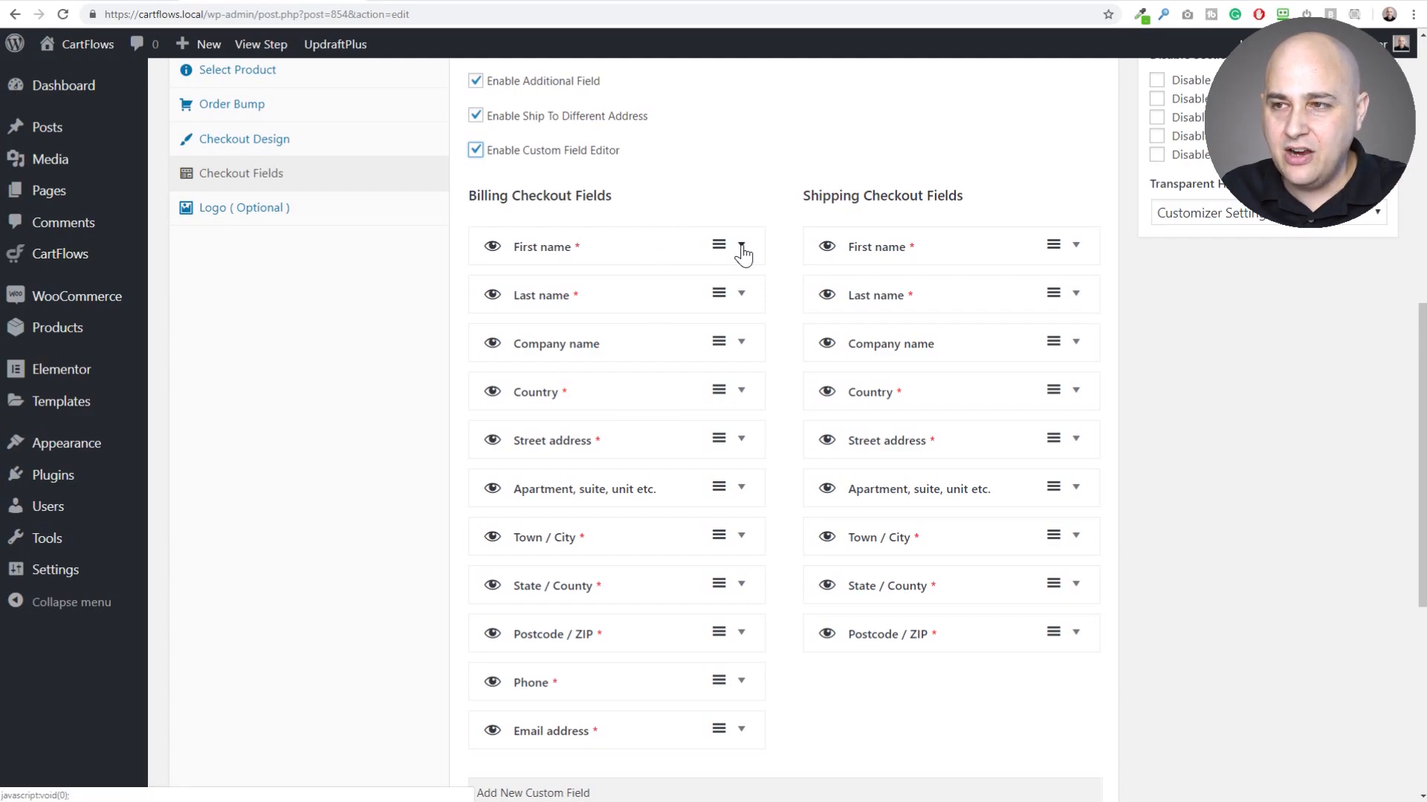
left_click(740, 246)
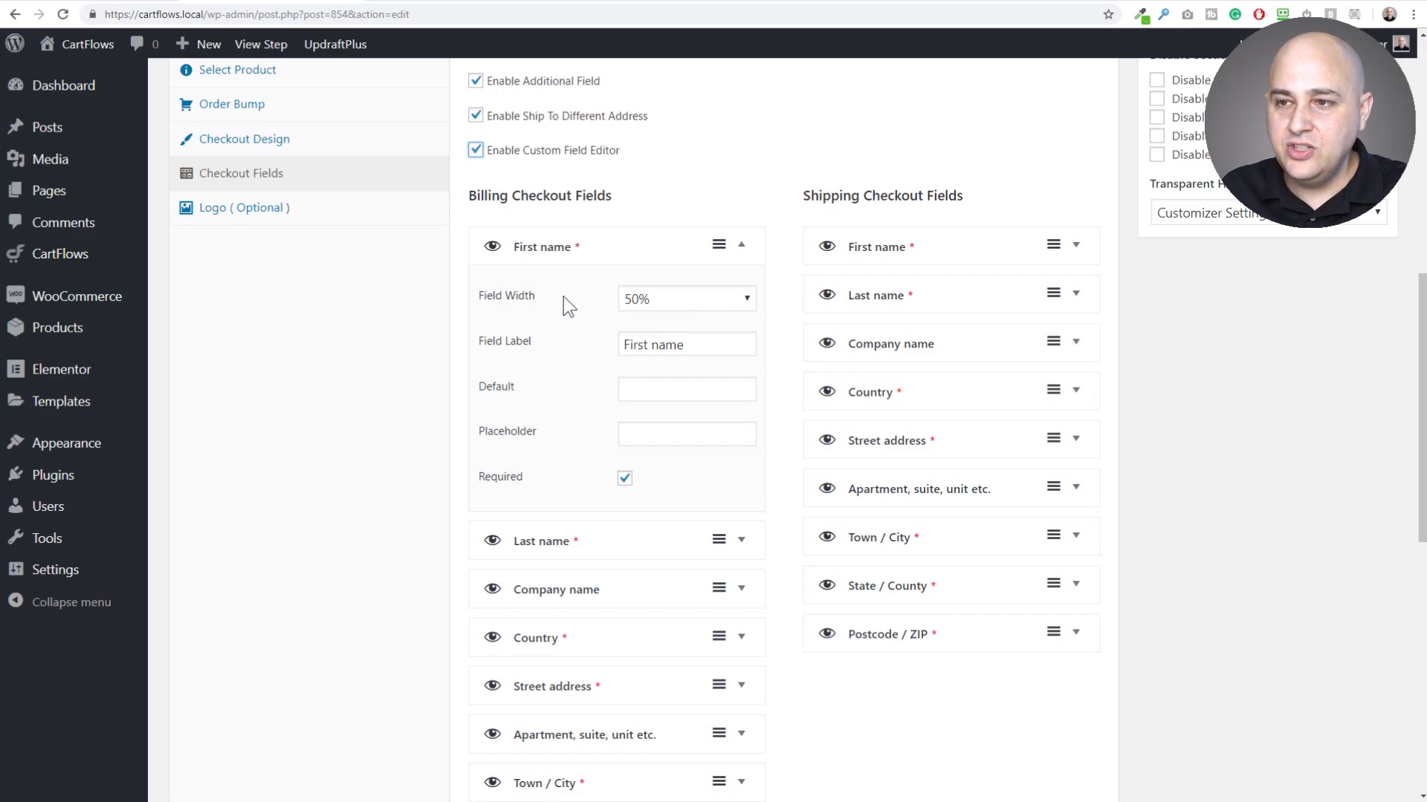
mouse_move(489, 303)
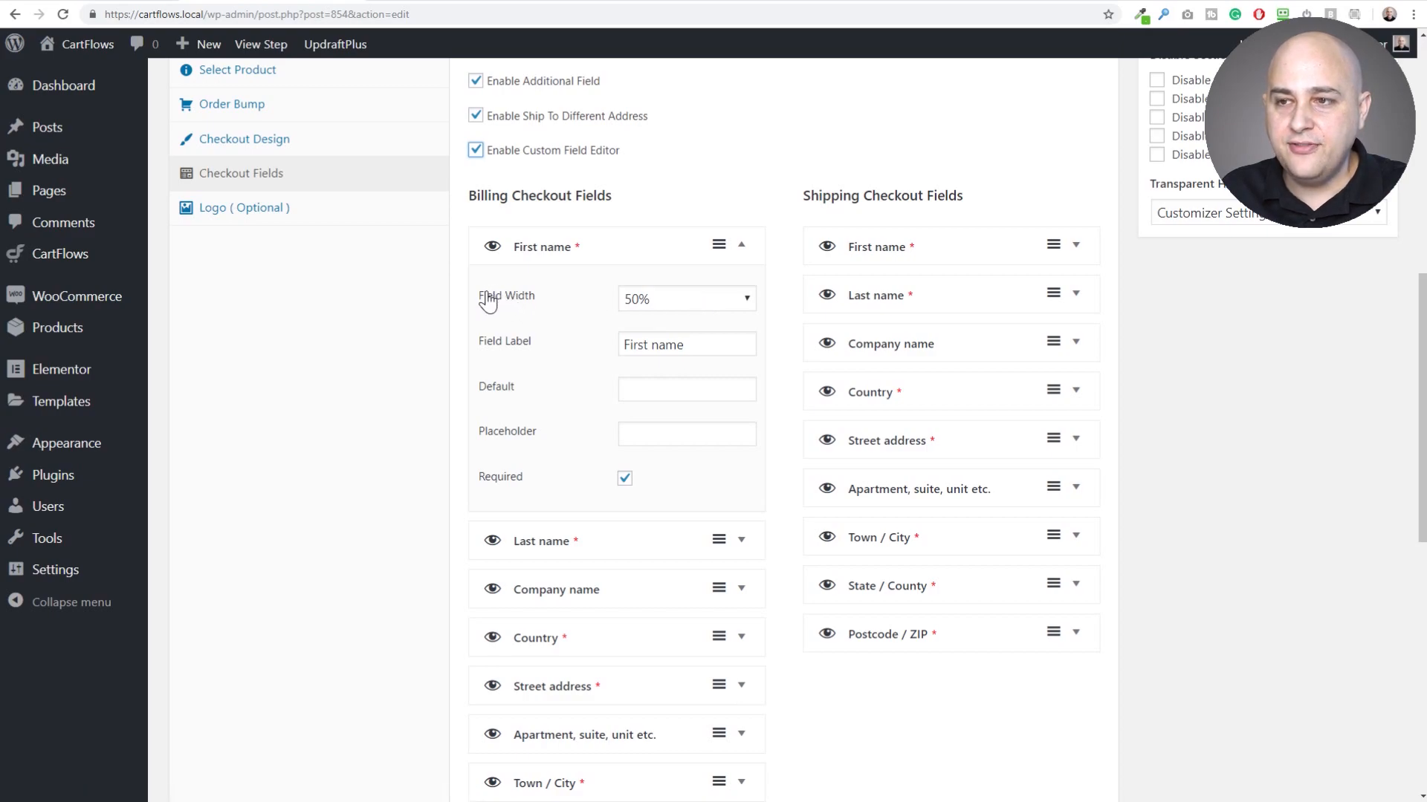
mouse_move(506, 352)
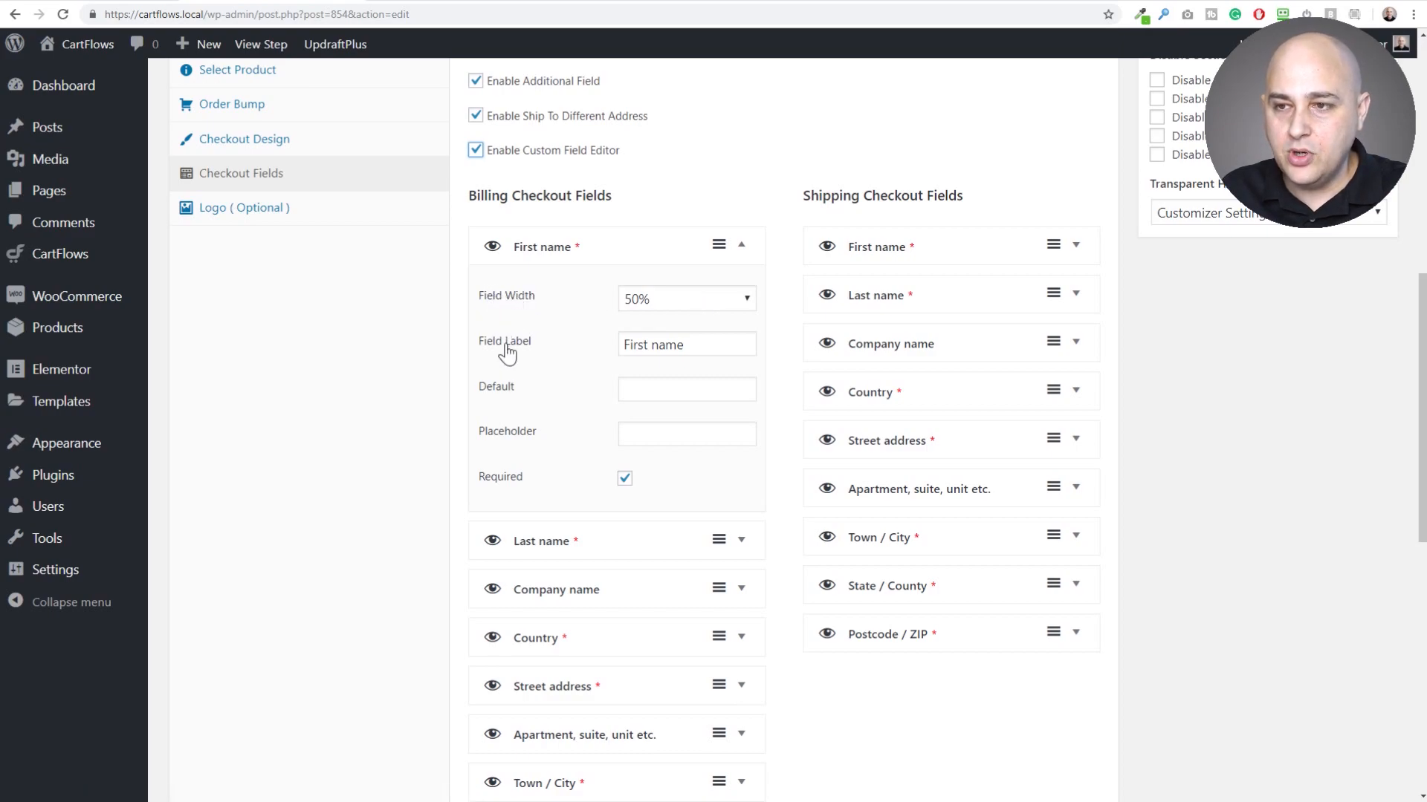
mouse_move(523, 418)
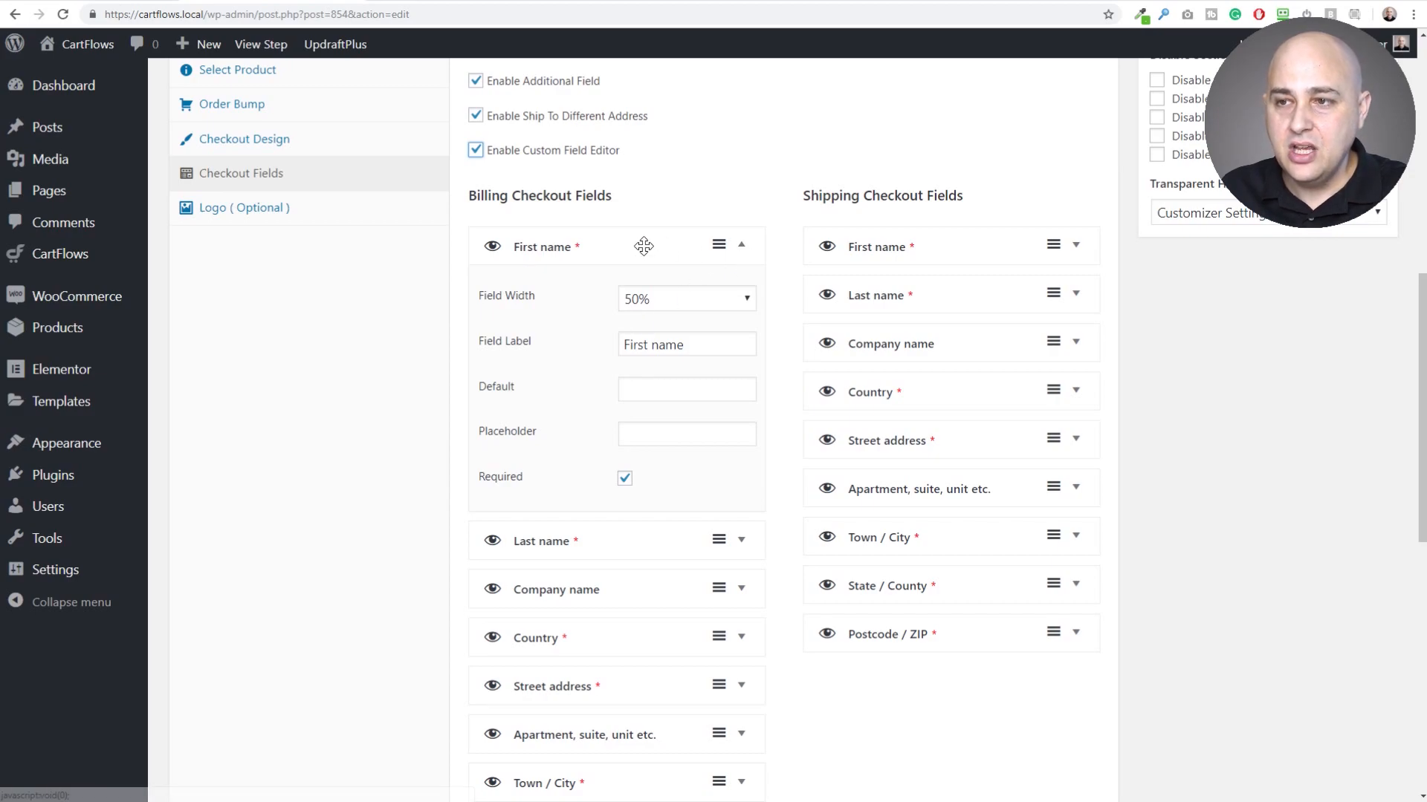
Collapse the First name field's settings
left_click(741, 244)
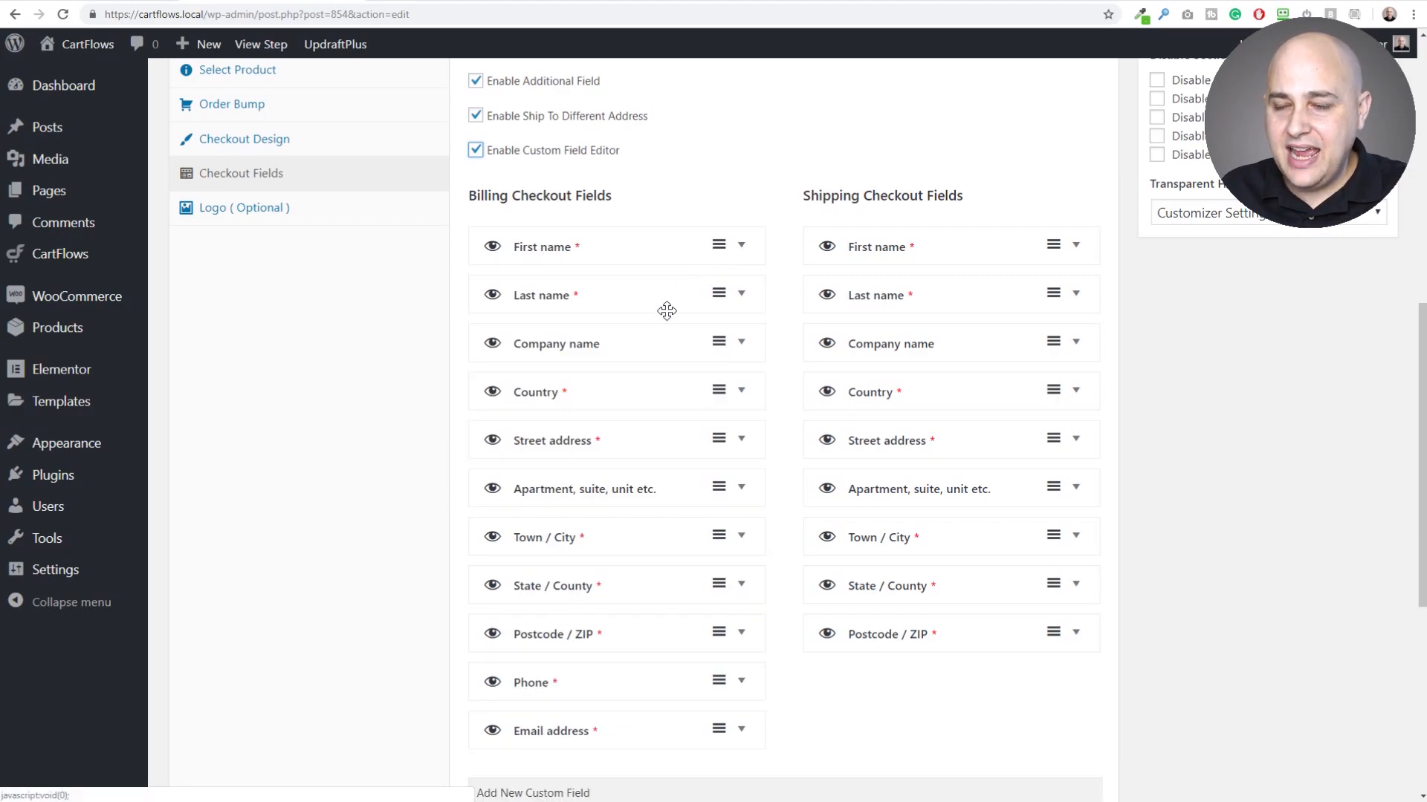
mouse_move(616, 481)
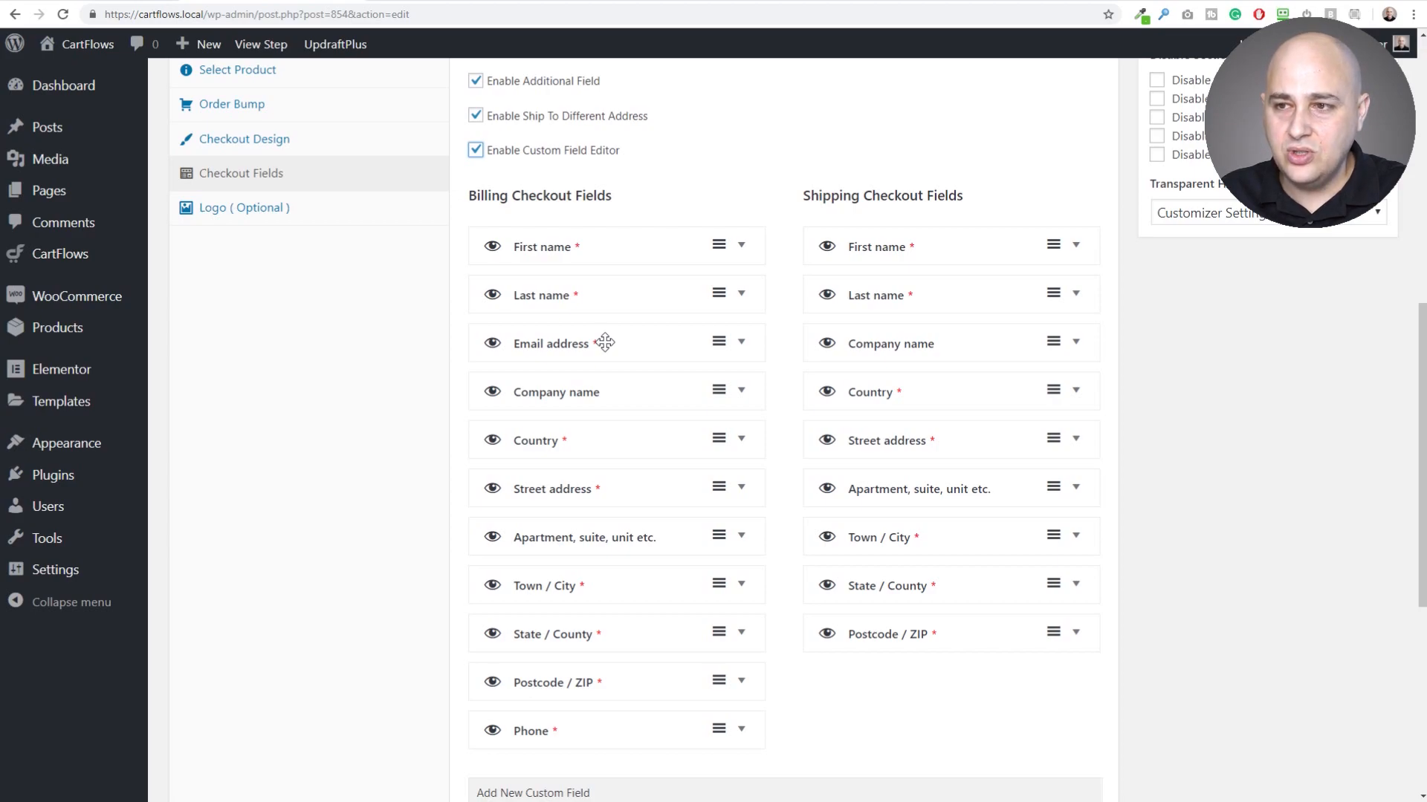
mouse_move(746, 277)
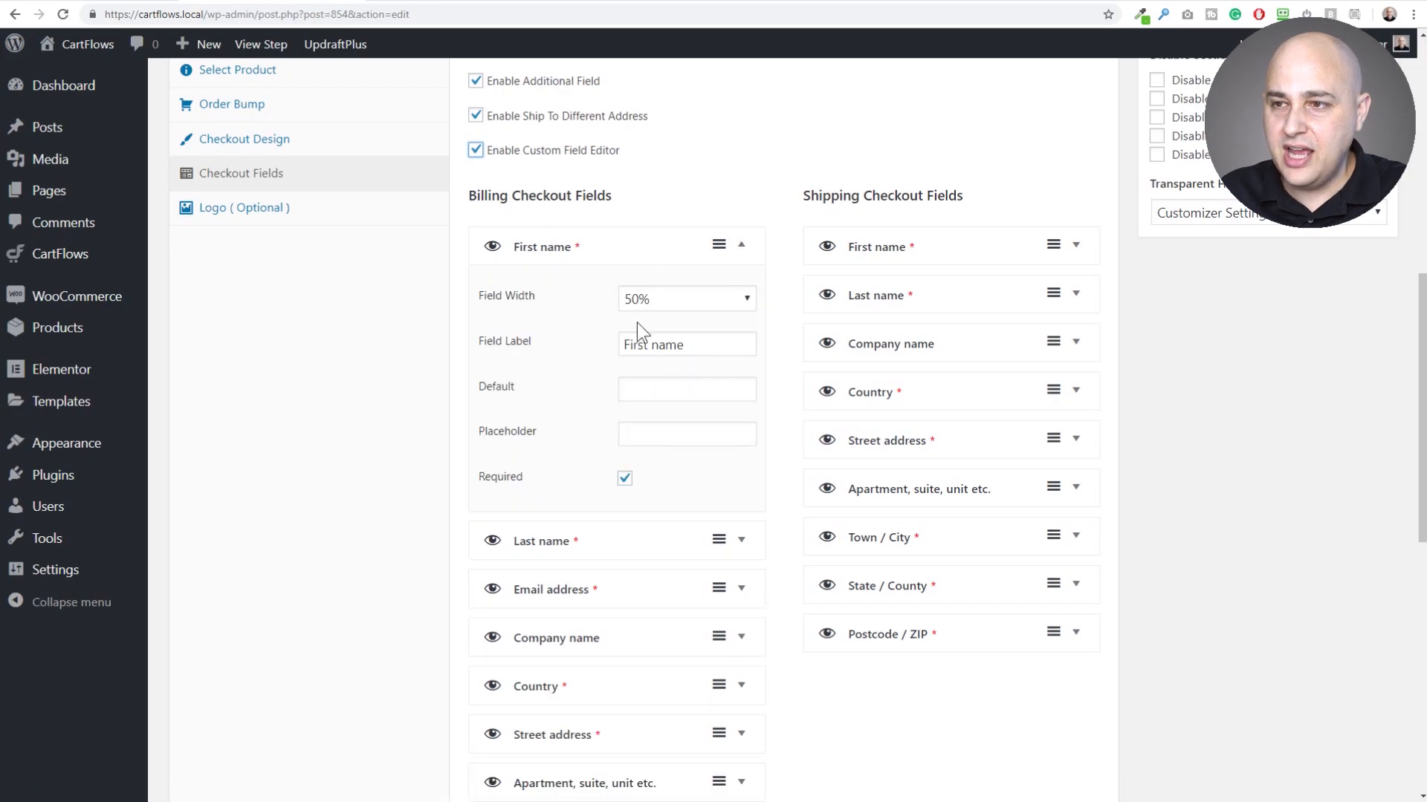
mouse_move(660, 300)
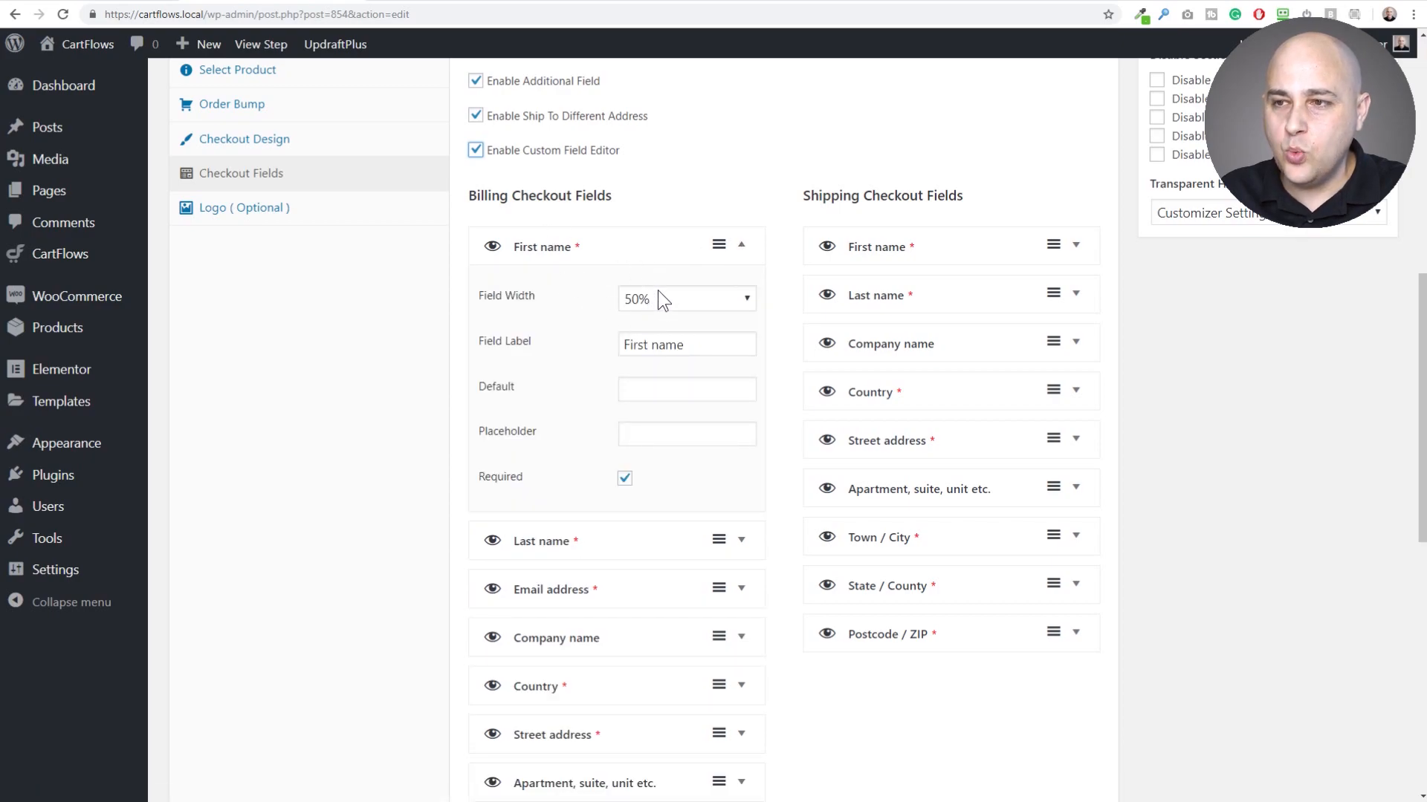
Keep the First name field width at 50% in its width dropdown
left_click(686, 299)
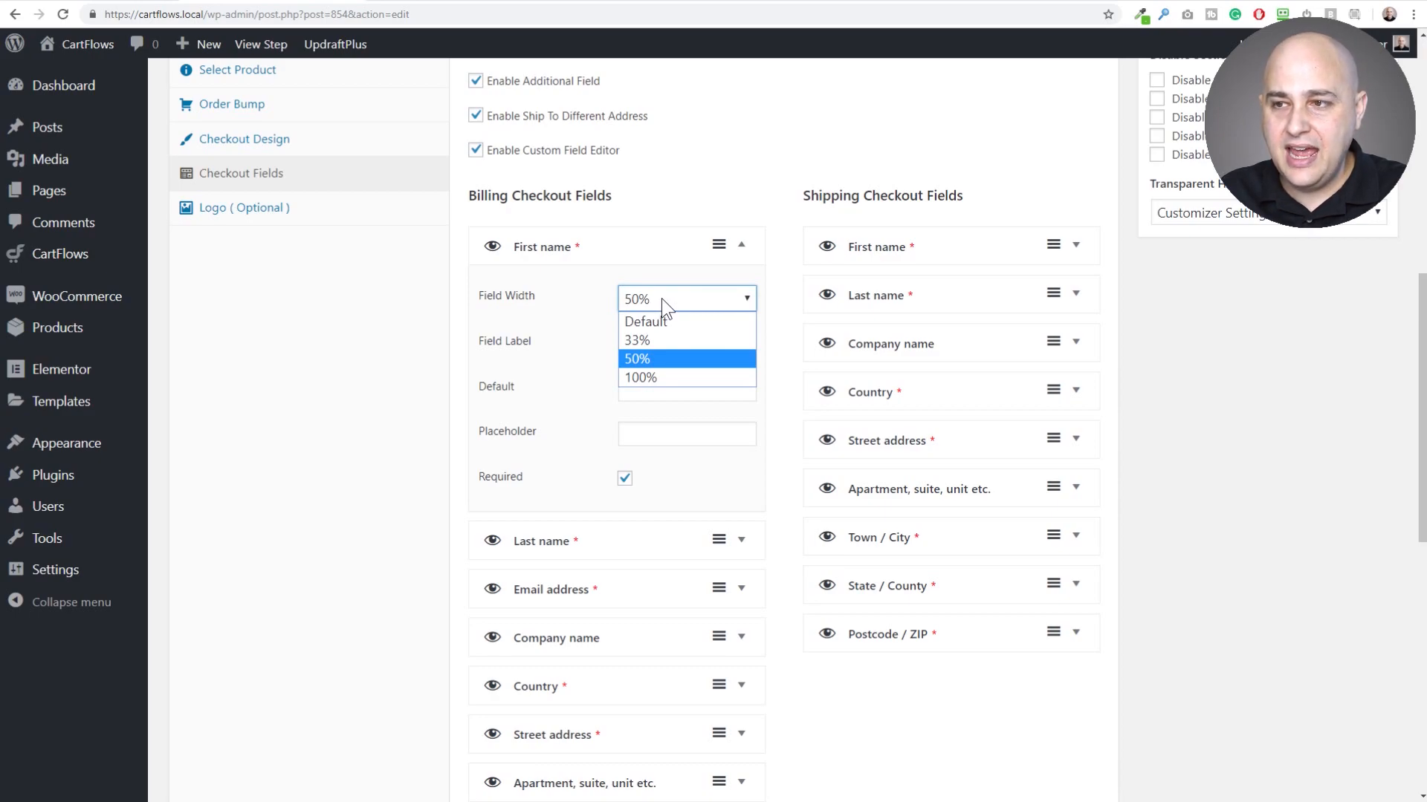
left_click(636, 358)
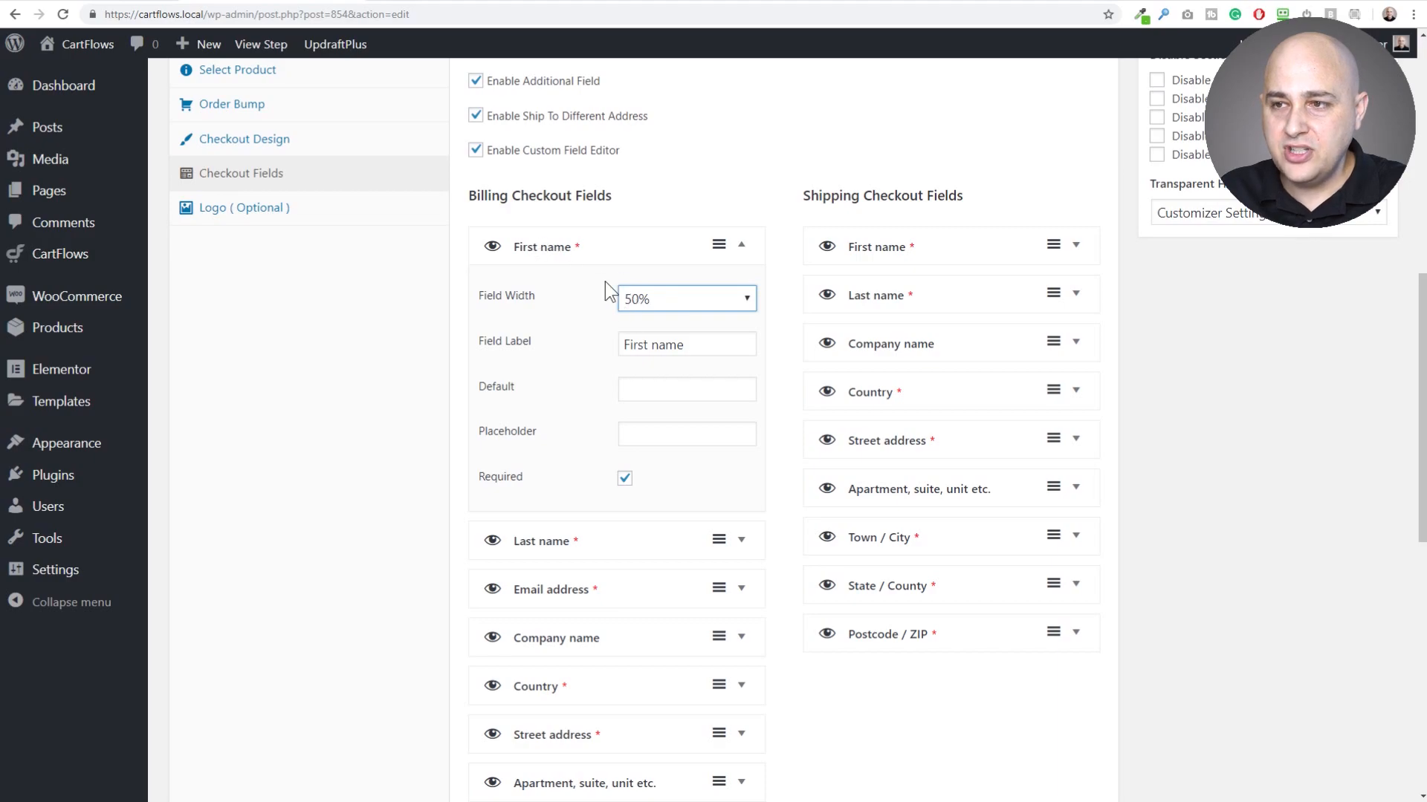
mouse_move(744, 253)
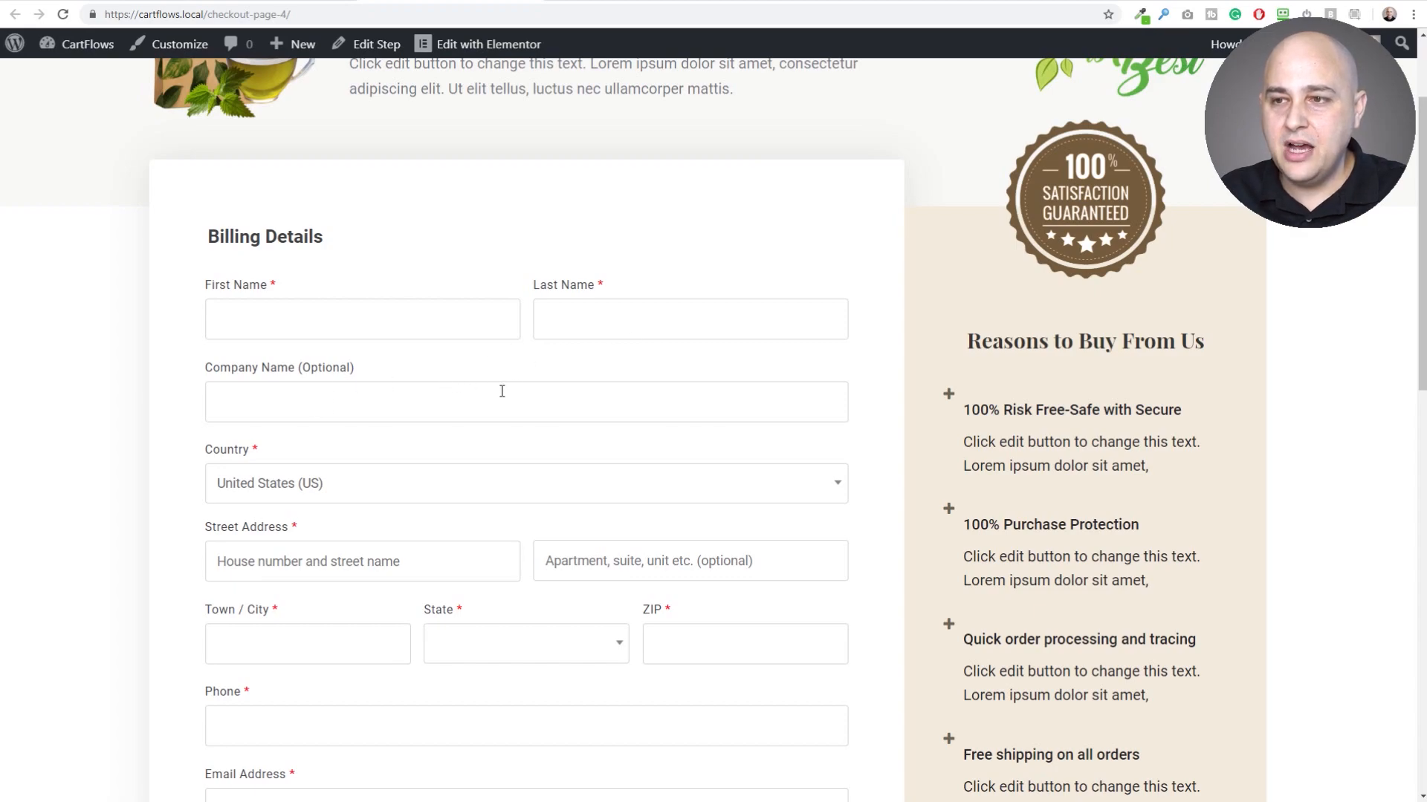
mouse_move(313, 297)
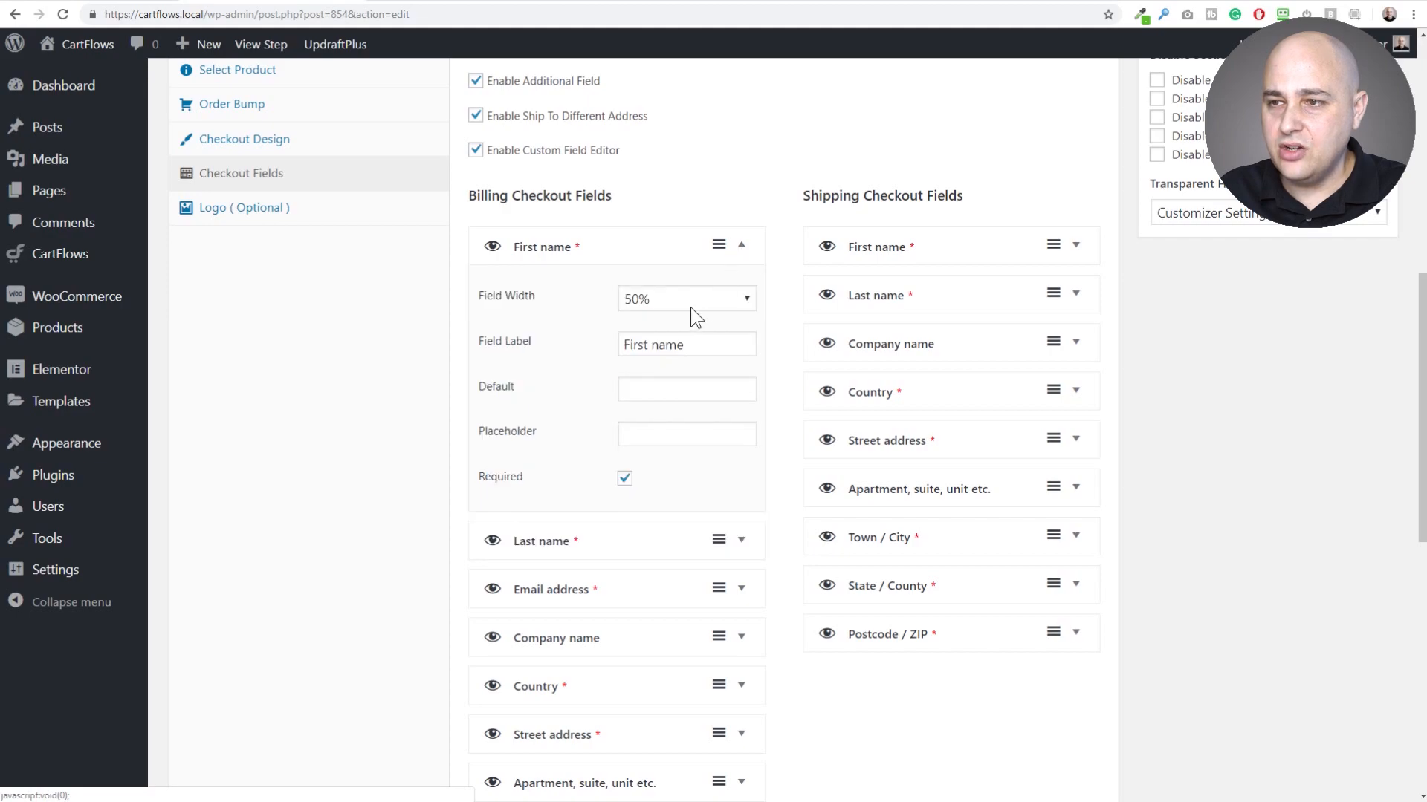
Check Last name's billing settings, then collapse all billing field accordions
left_click(685, 298)
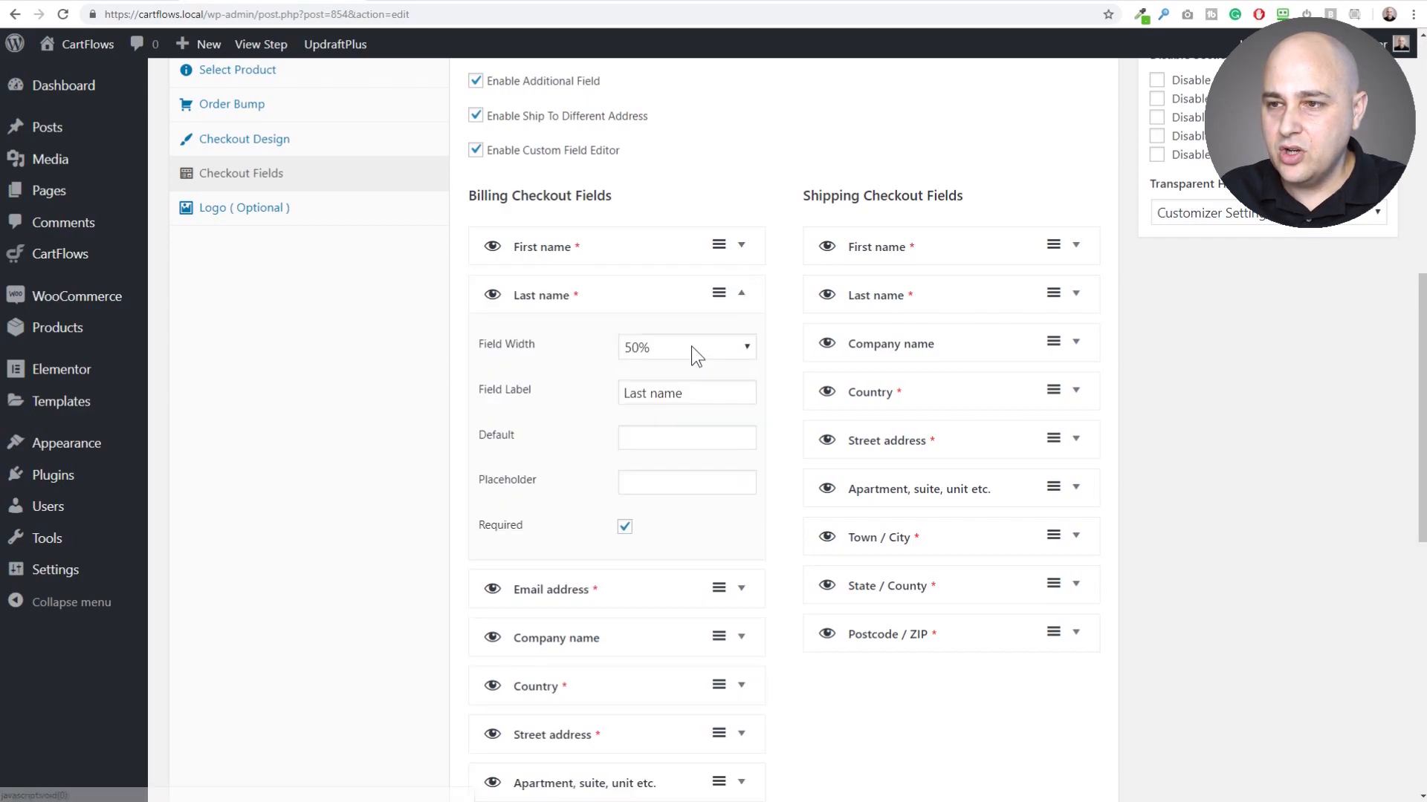
left_click(741, 295)
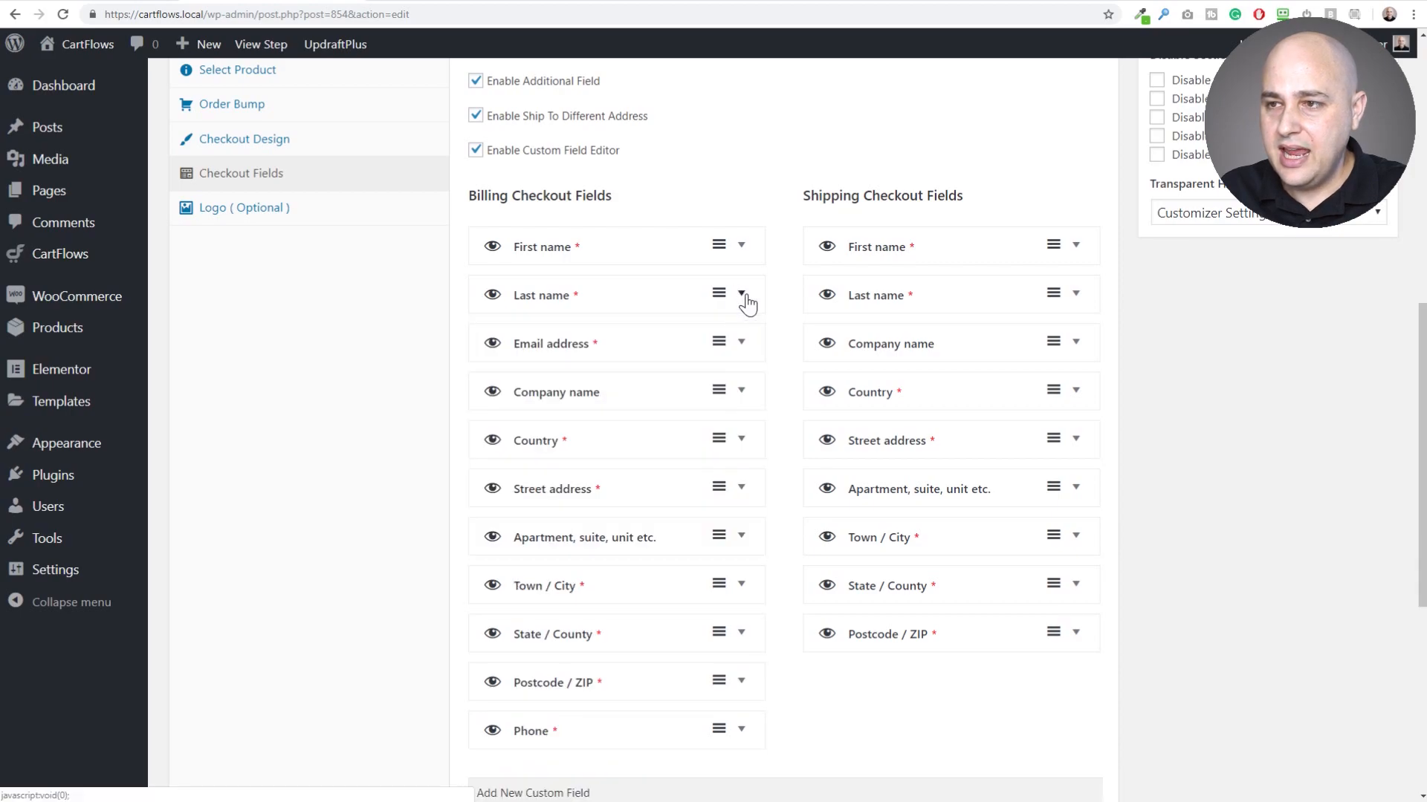
left_click(740, 341)
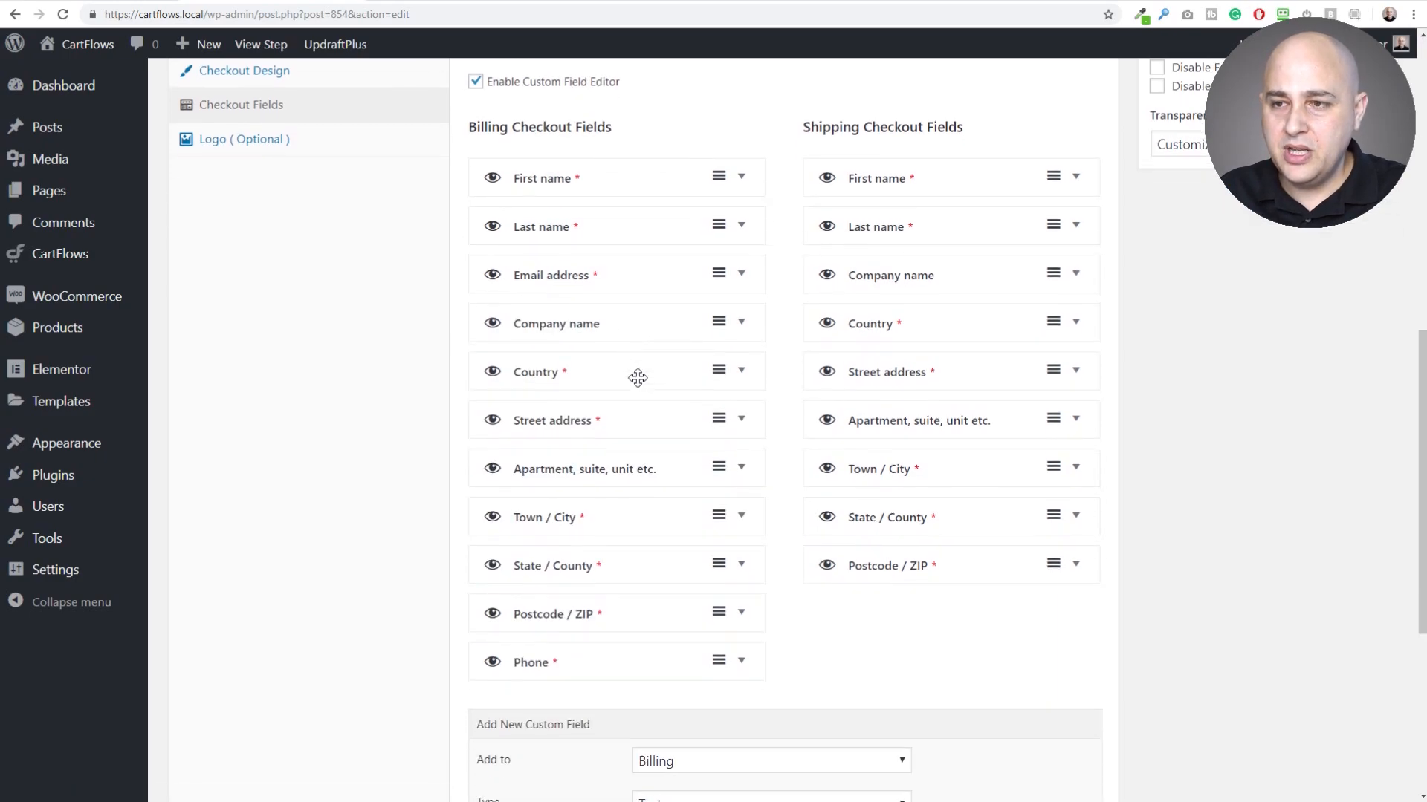
Hide the Company name billing field using its eye icon
scroll("down", 3)
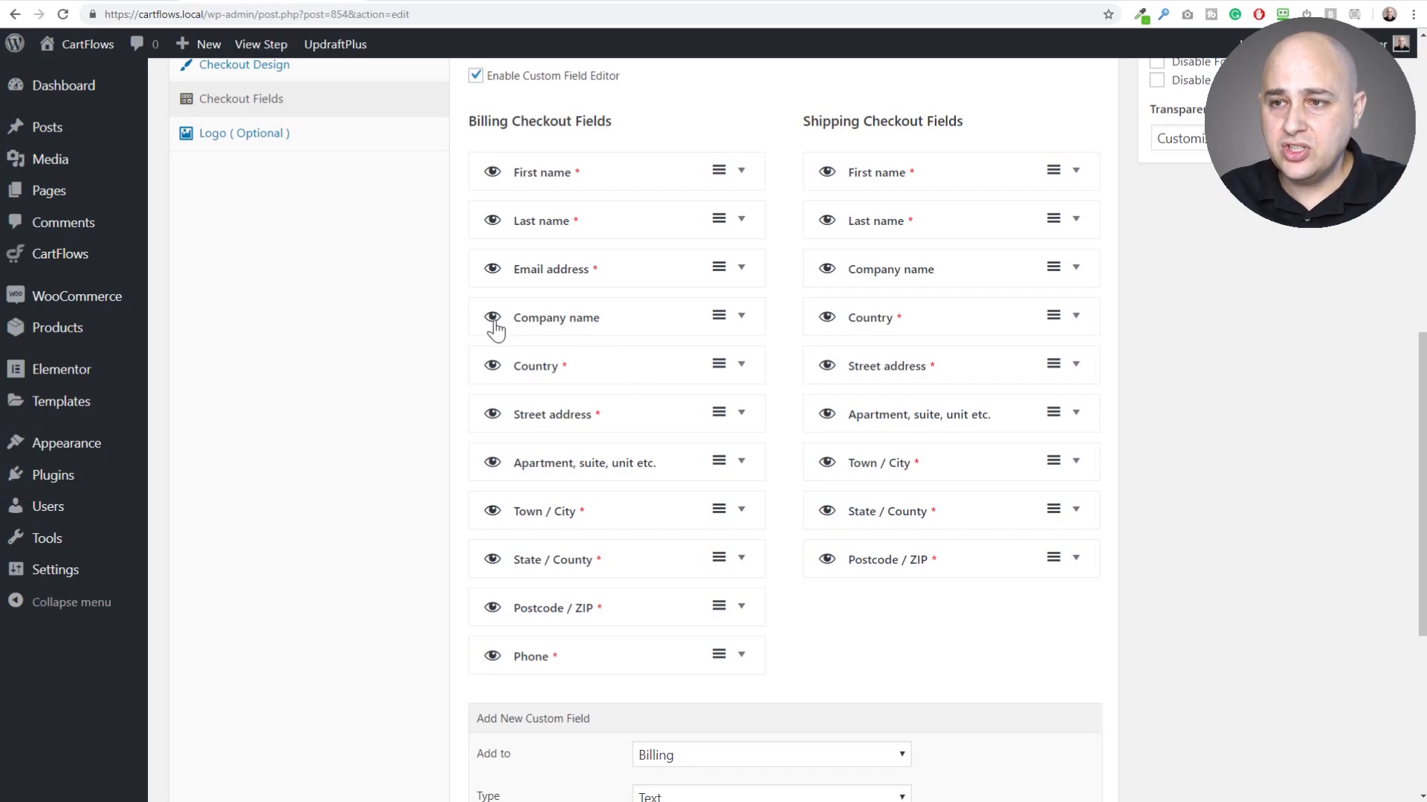
left_click(492, 317)
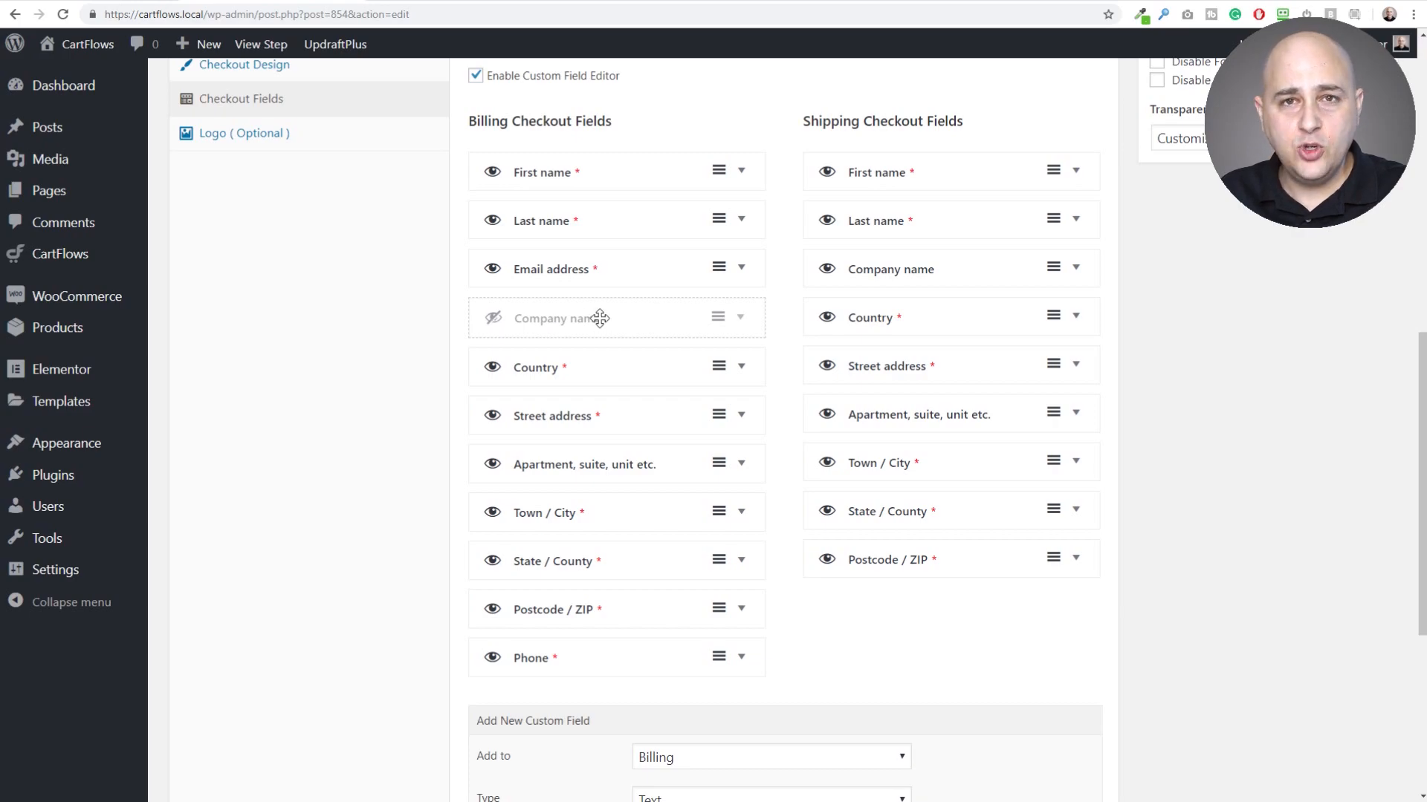
left_click(491, 317)
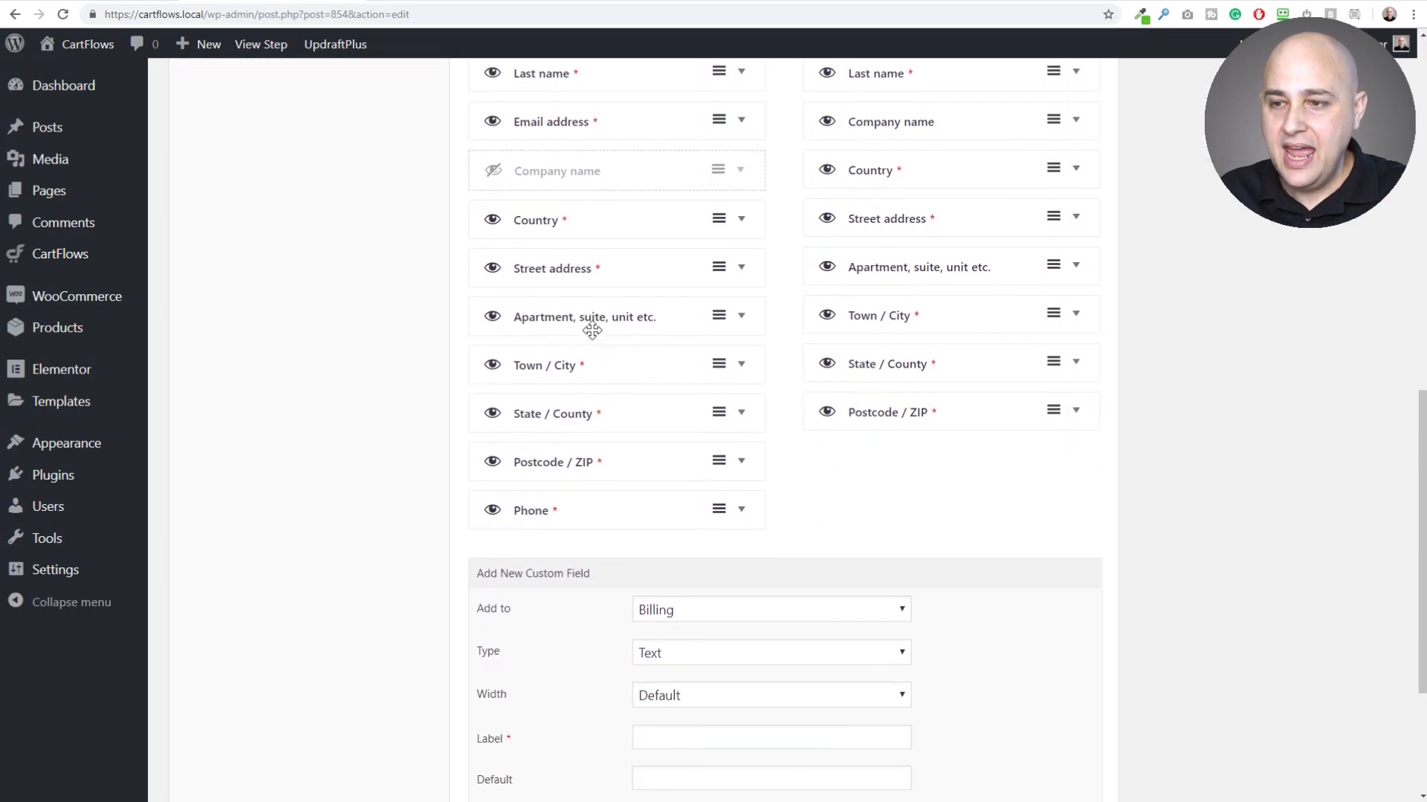
Update the checkout step, then reload the live checkout page to see the changes
scroll("down", 3)
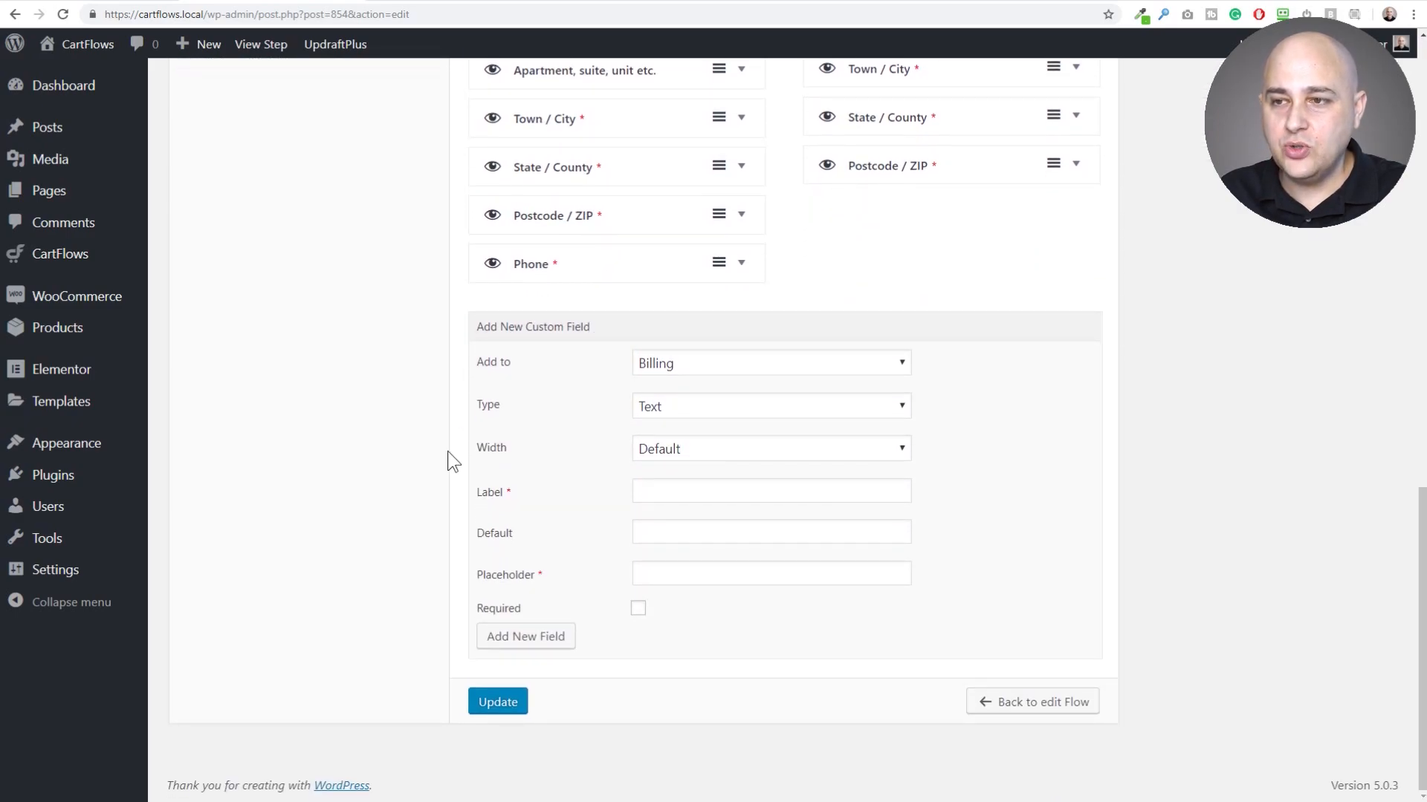
mouse_move(664, 441)
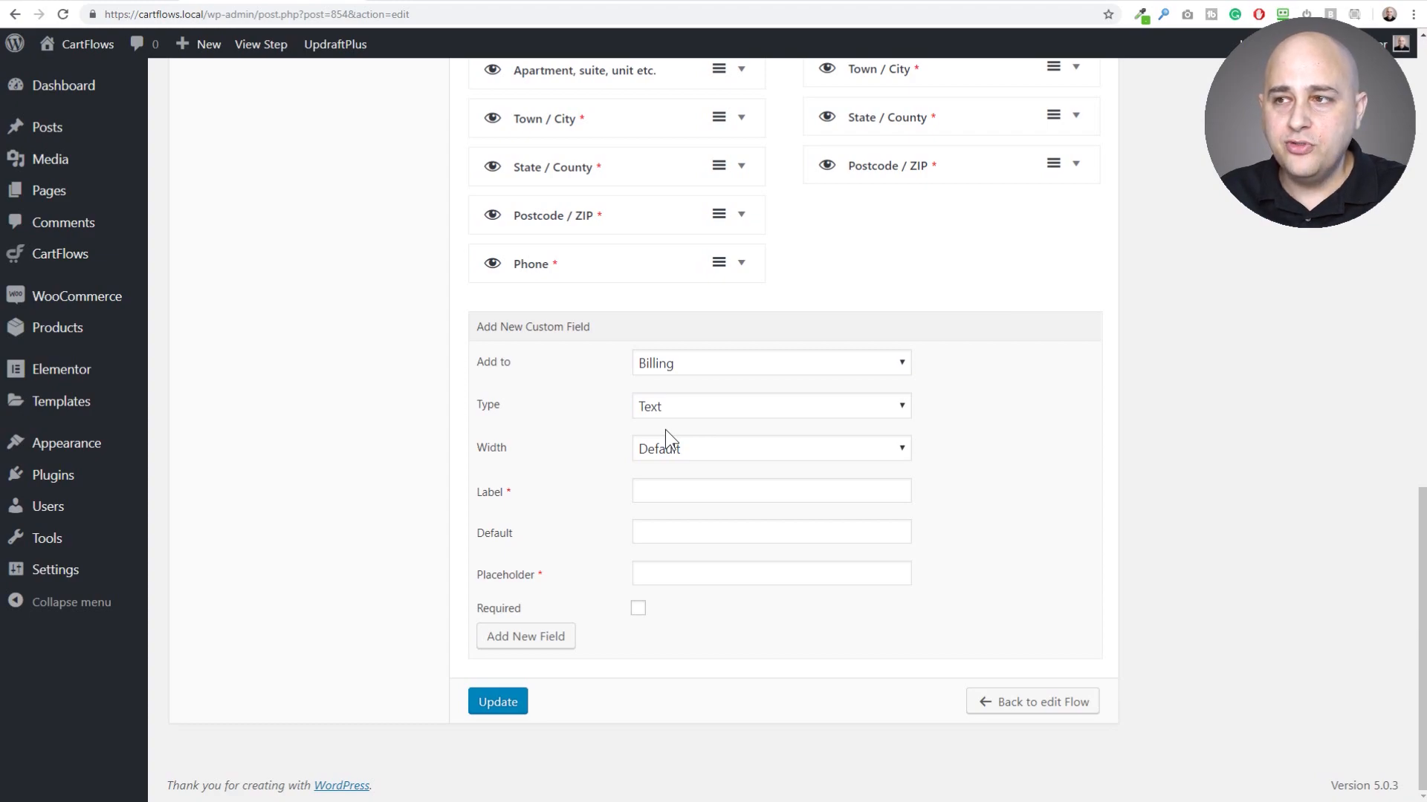
mouse_move(587, 450)
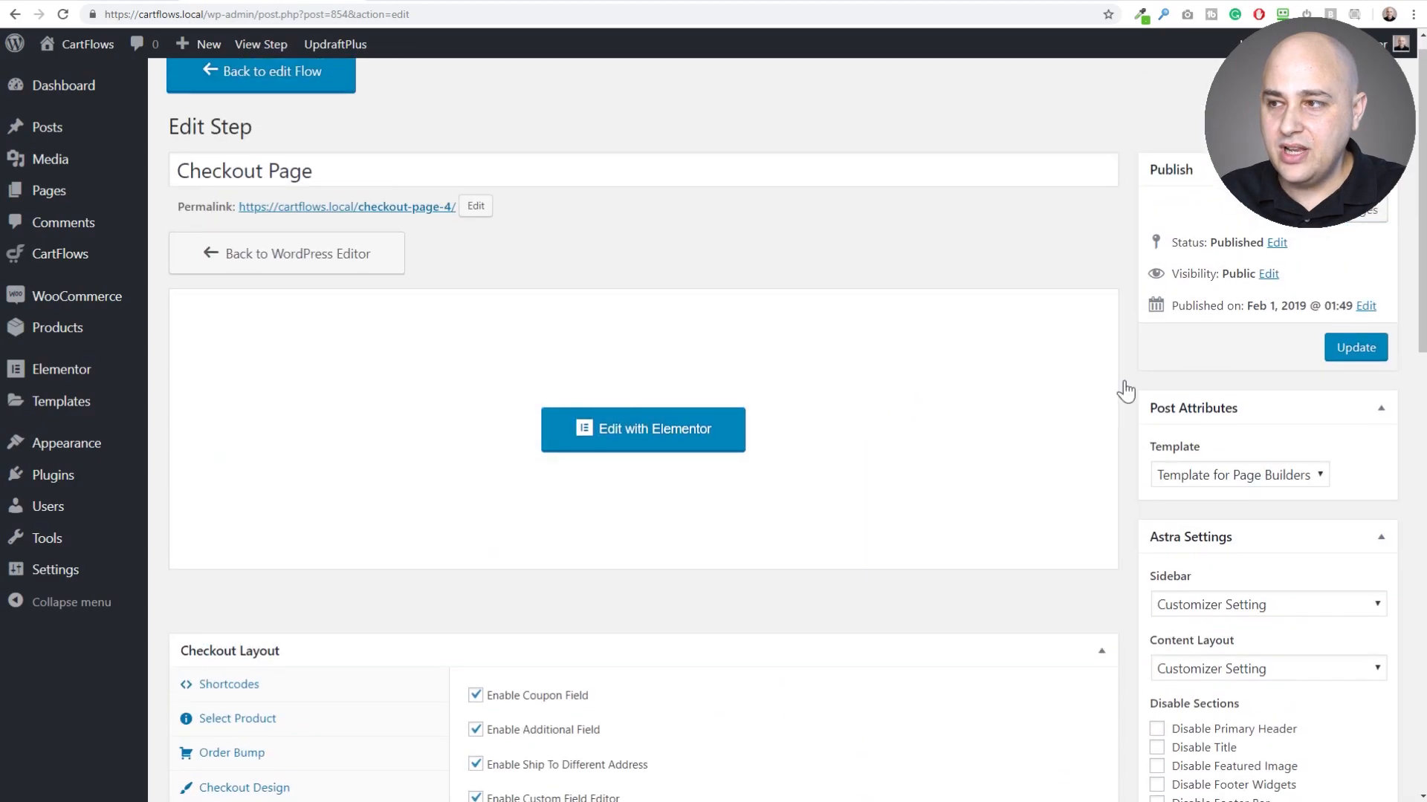
left_click(1355, 346)
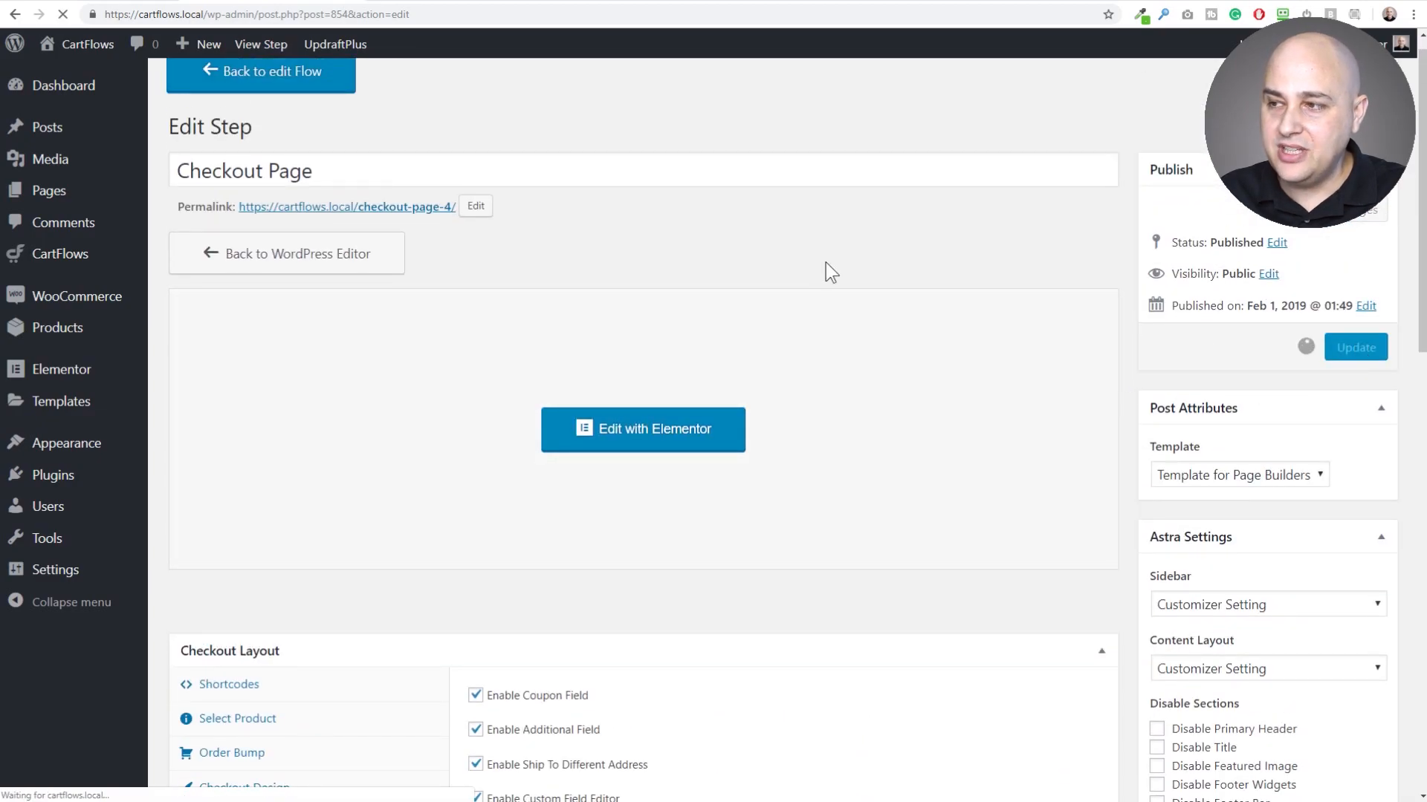
left_click(1355, 347)
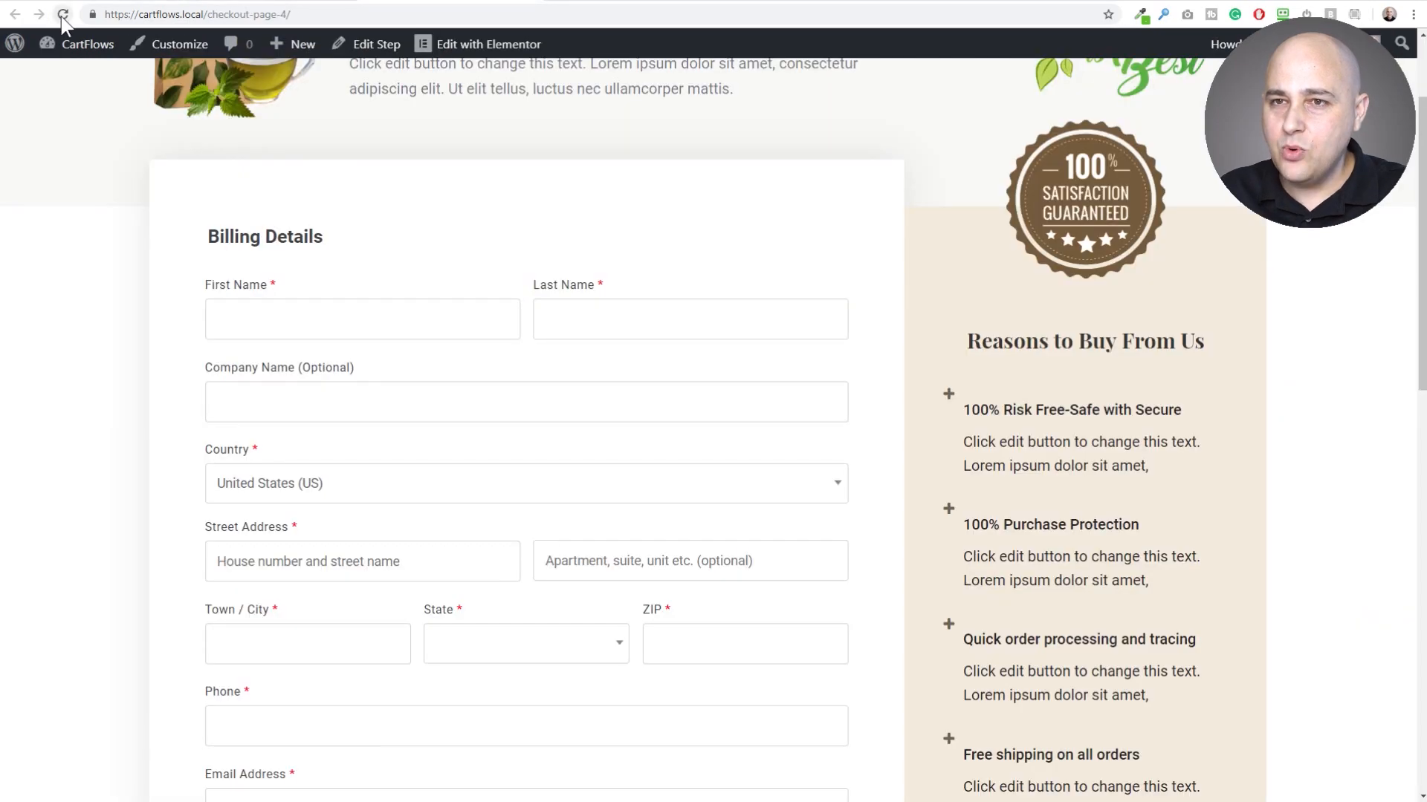
left_click(63, 15)
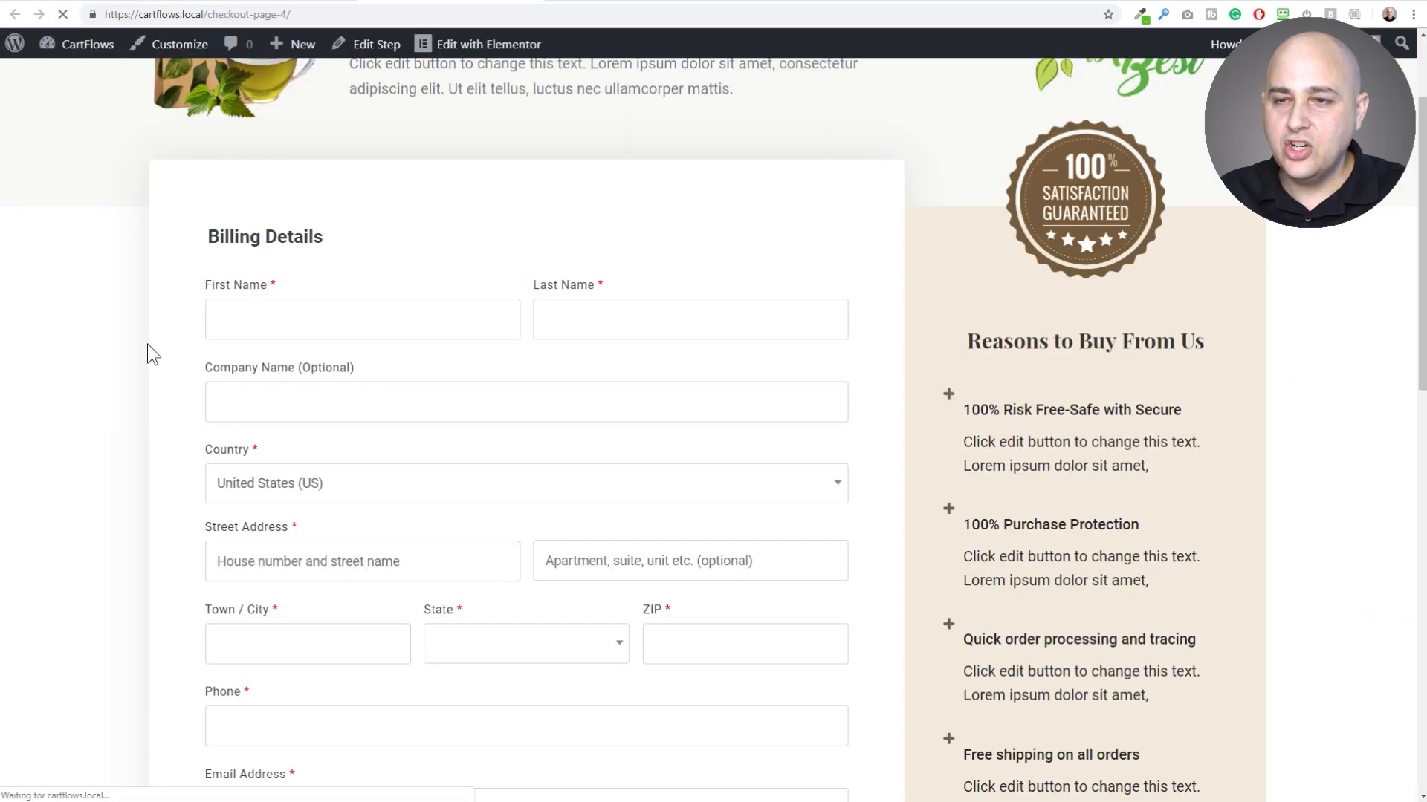